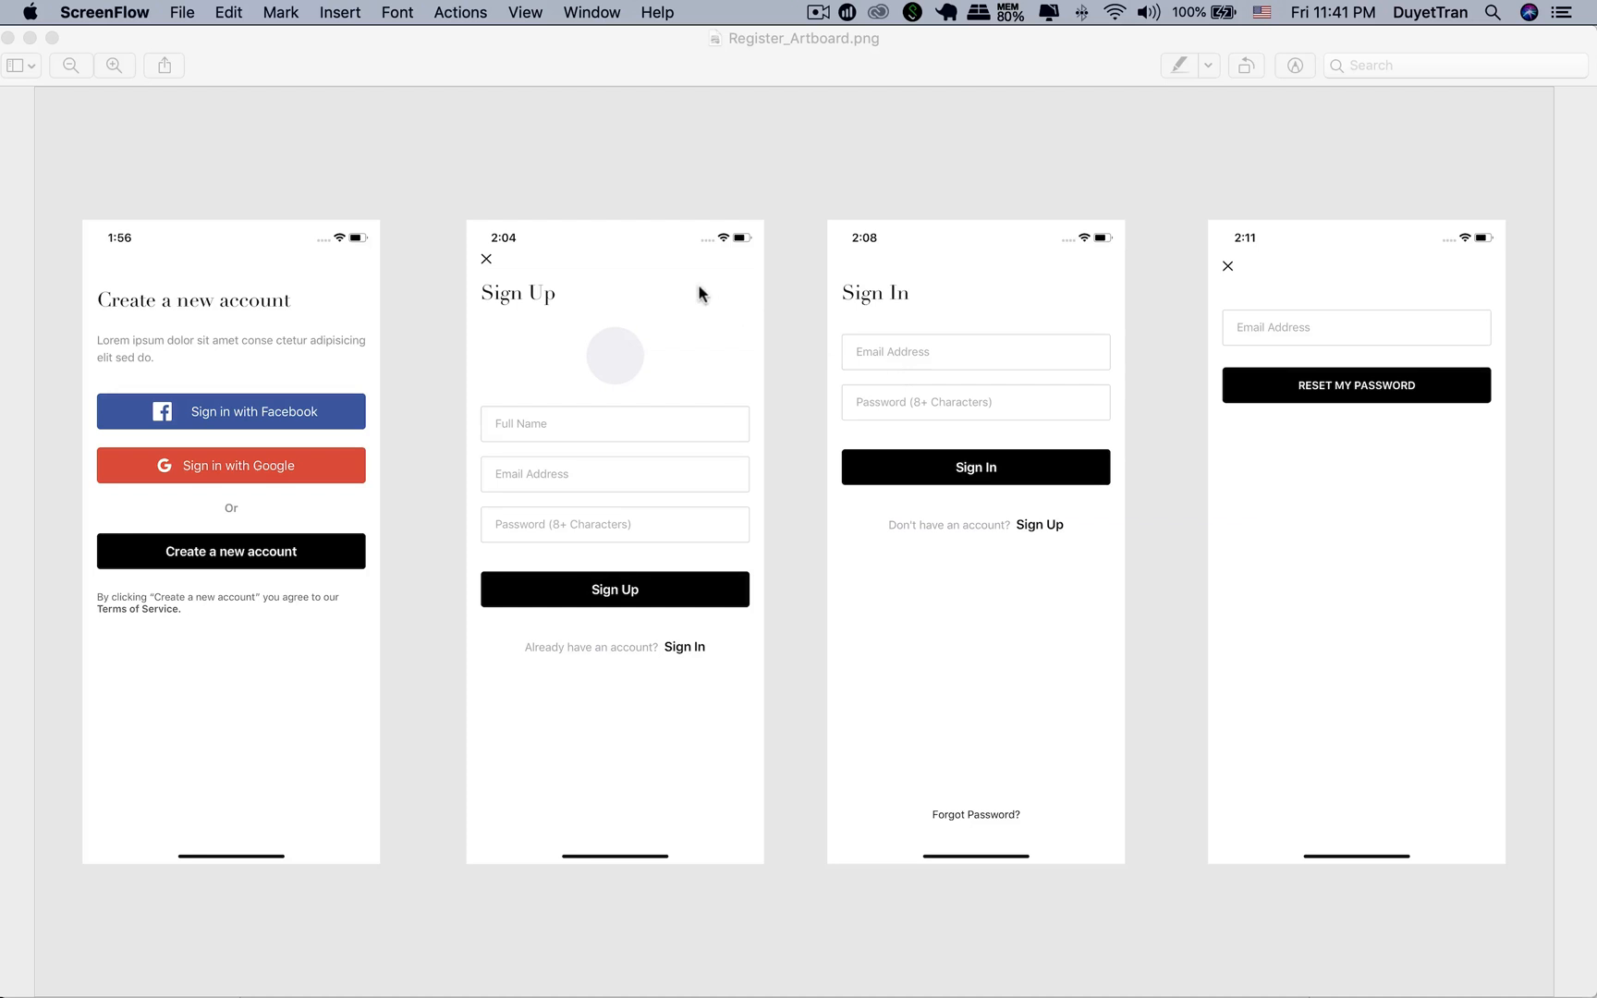
Step: Select the Sign Up screen in the Register_Artboard mockup in Preview
{"action": "left_click", "coordinate": [614, 403]}
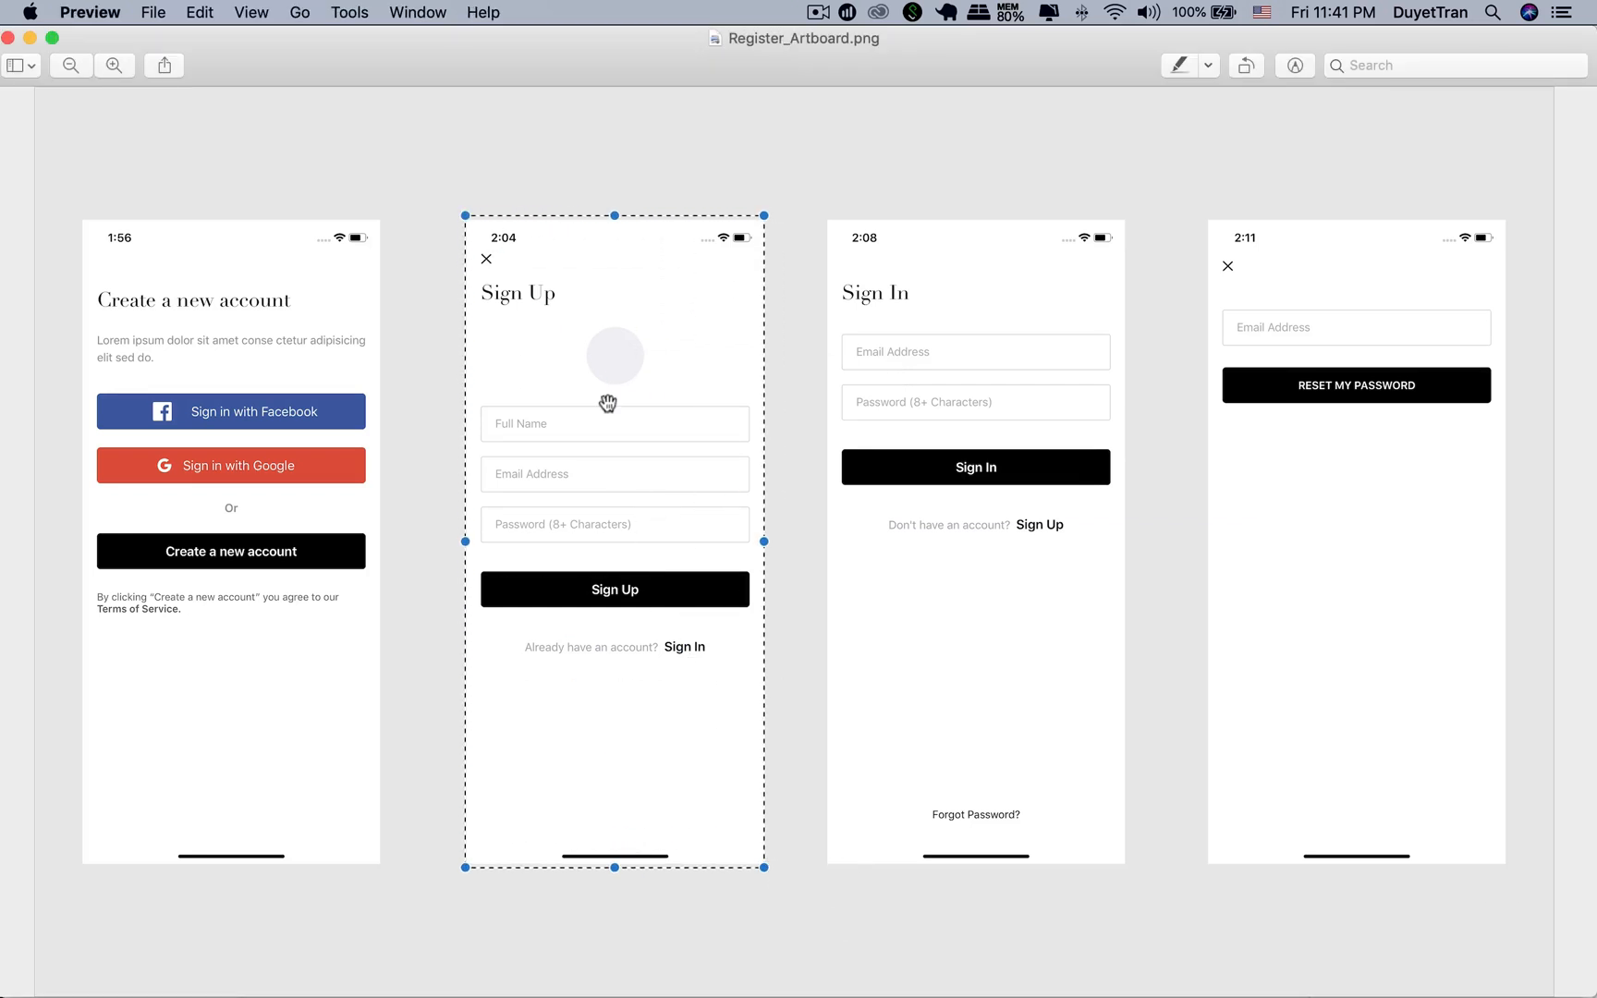
{"action": "mouse_move", "coordinate": [599, 258]}
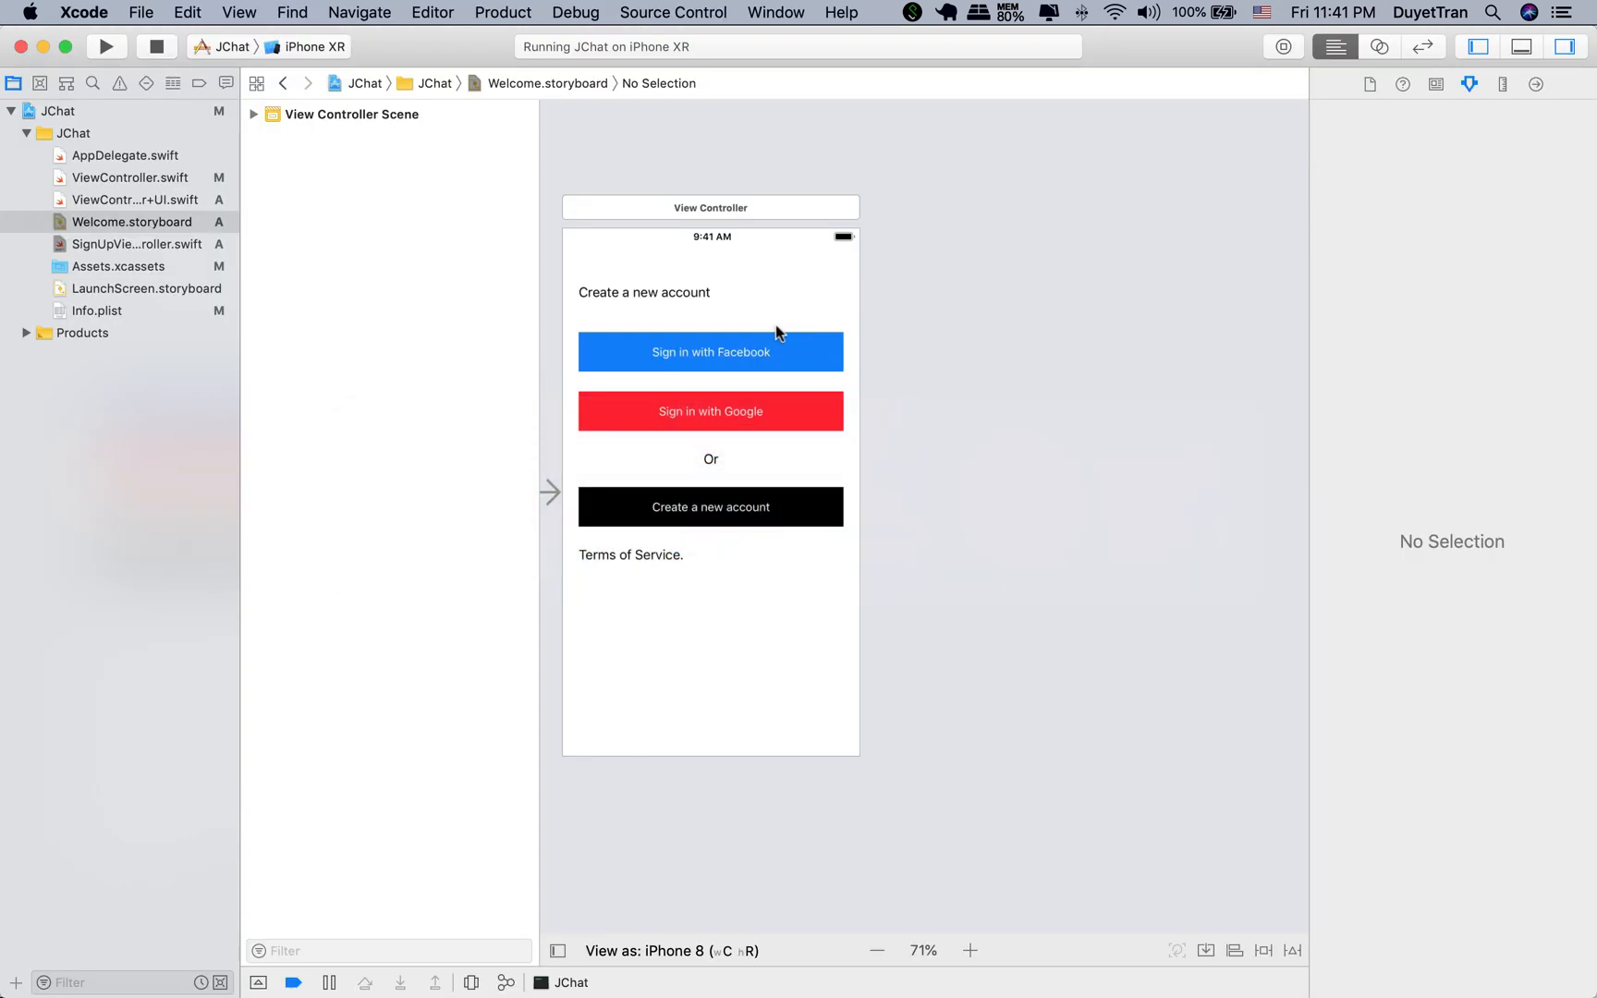
{"action": "mouse_move", "coordinate": [189, 270]}
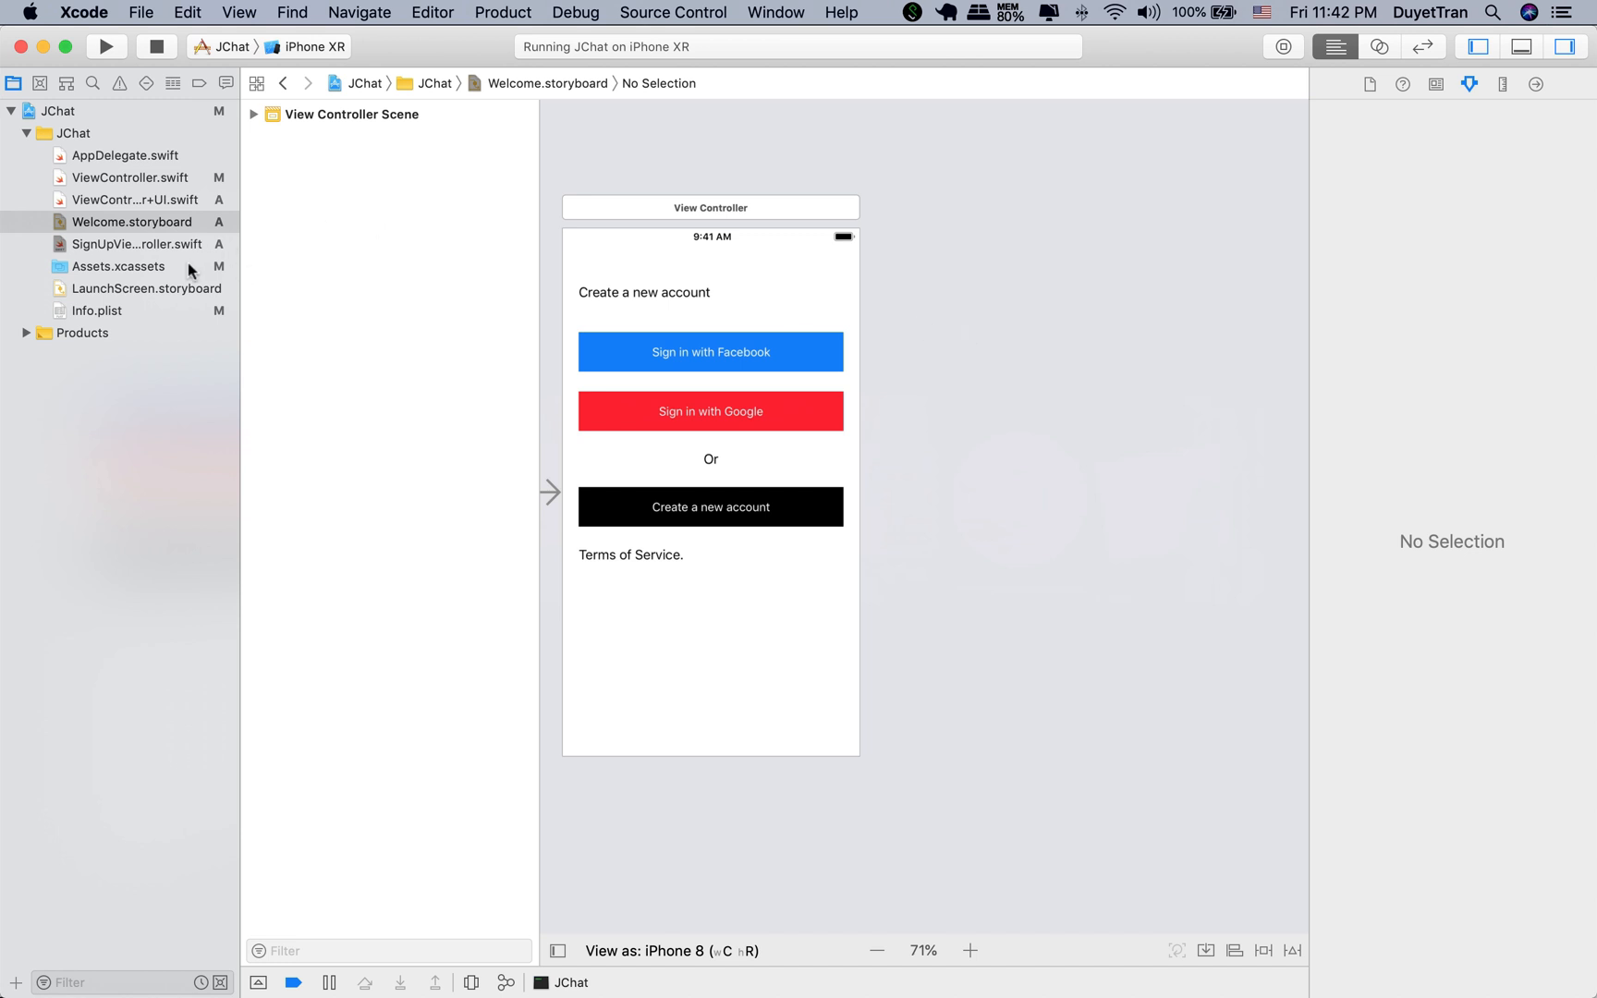
Step: Add a View Controller scene and create SignUpViewController.swift as its class
{"action": "left_click", "coordinate": [118, 266]}
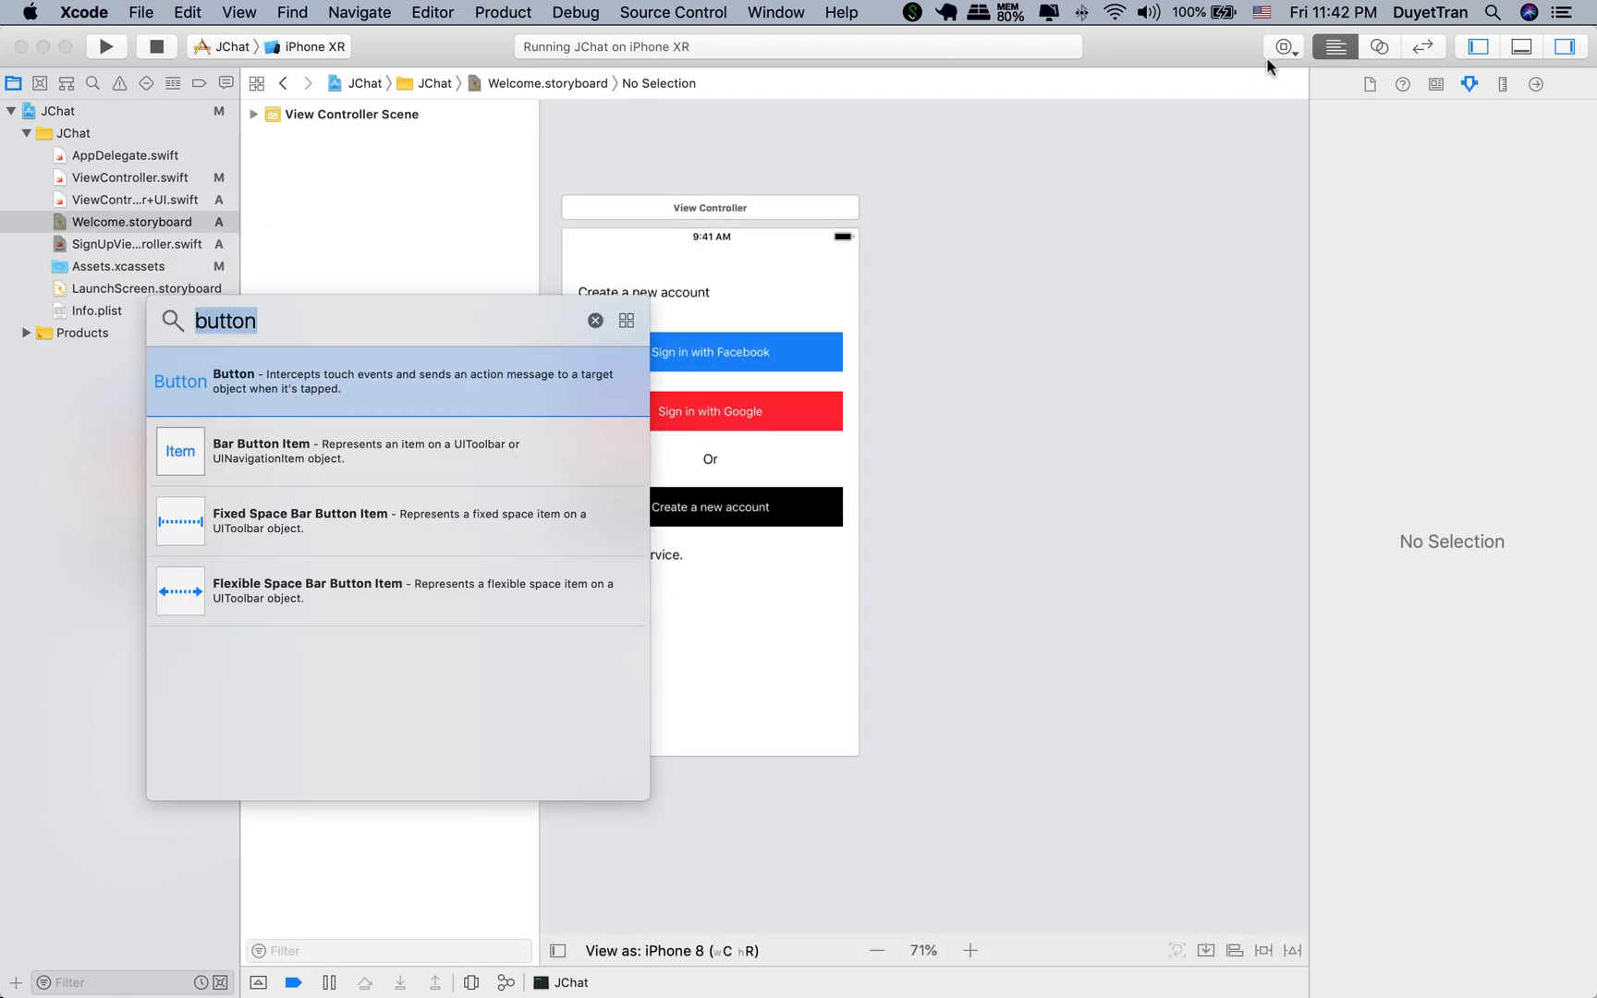
{"action": "type", "text": "view"}
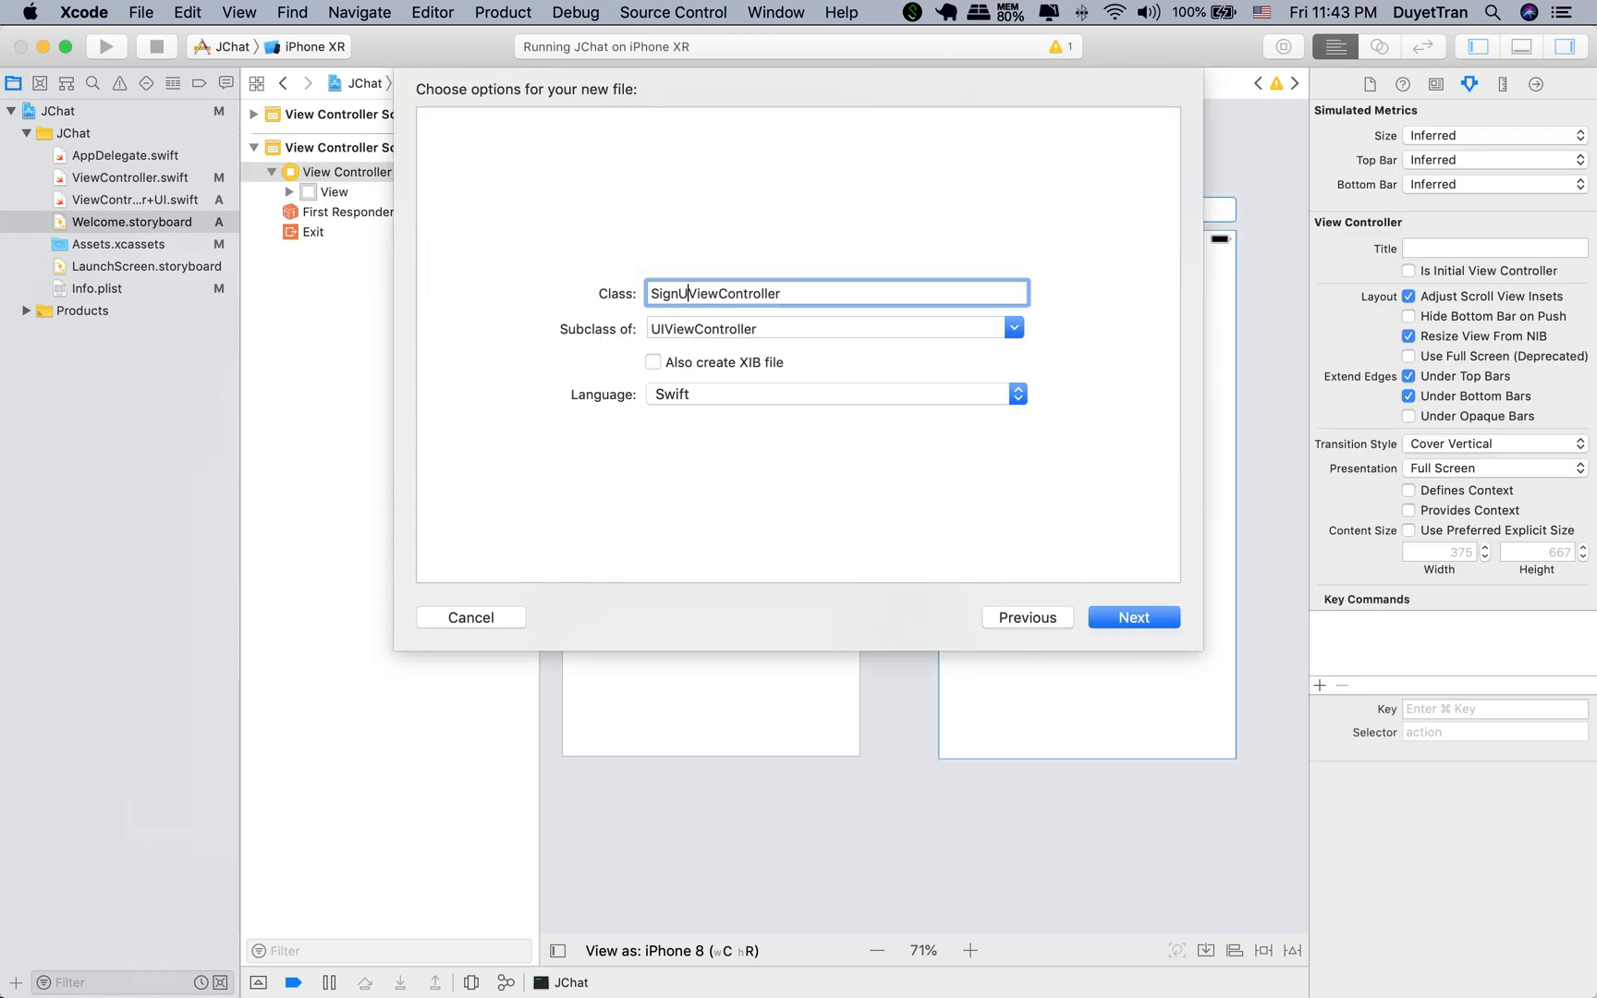
{"action": "left_click", "coordinate": [469, 618]}
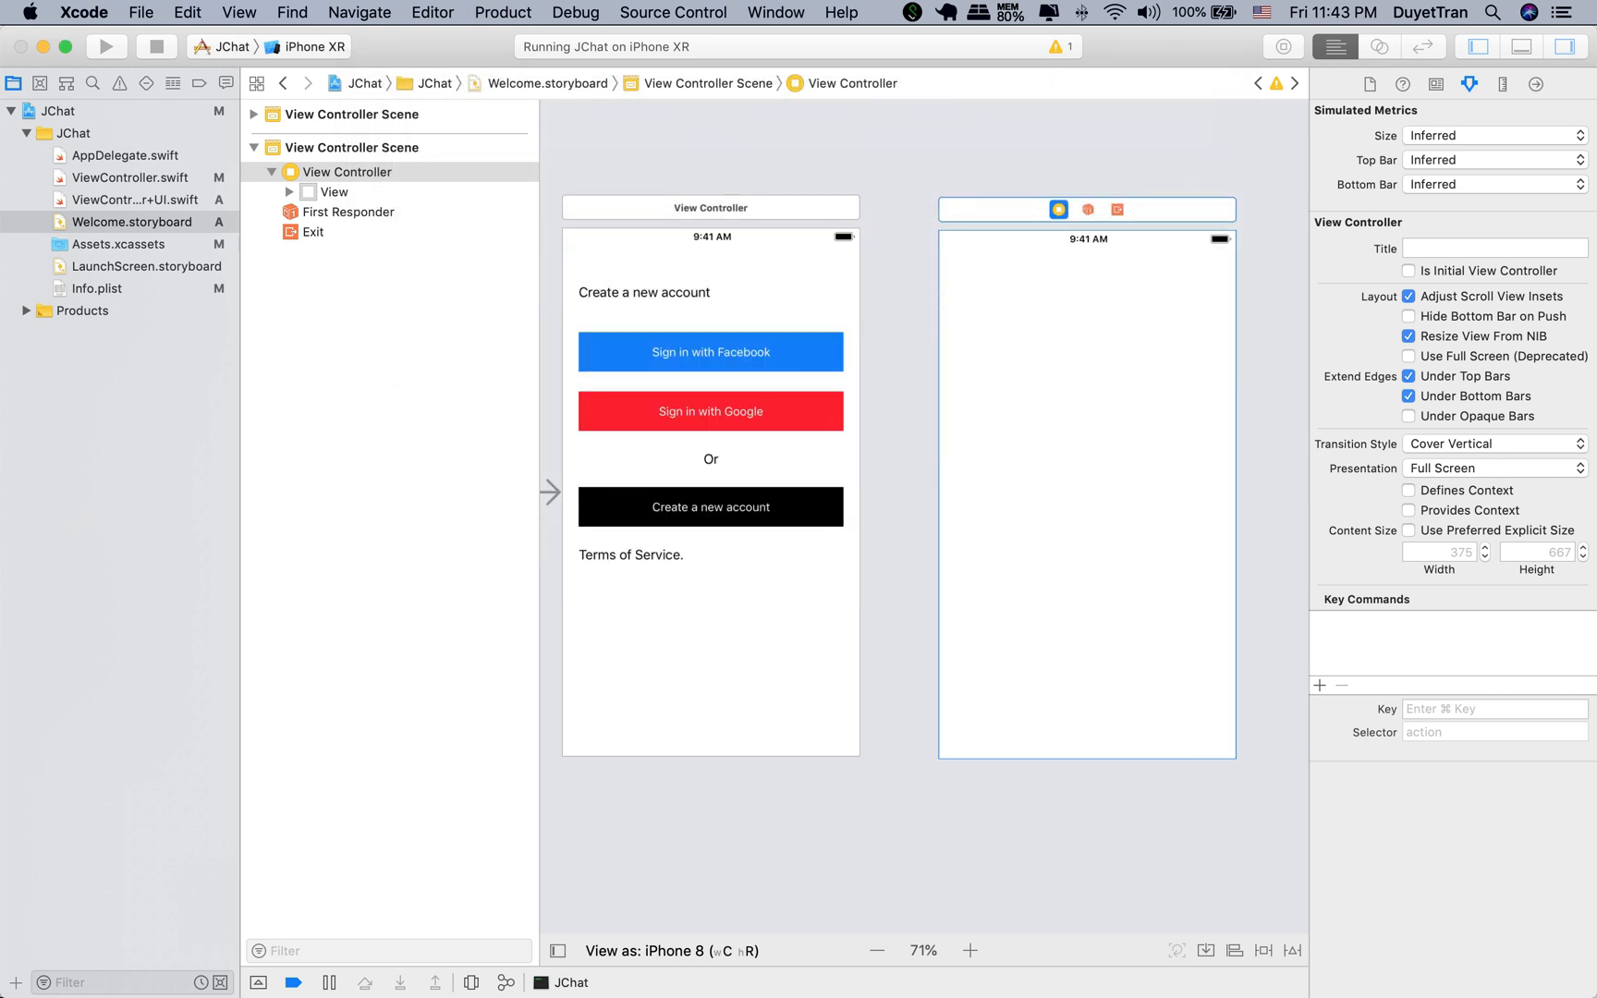
{"action": "left_click", "coordinate": [137, 243]}
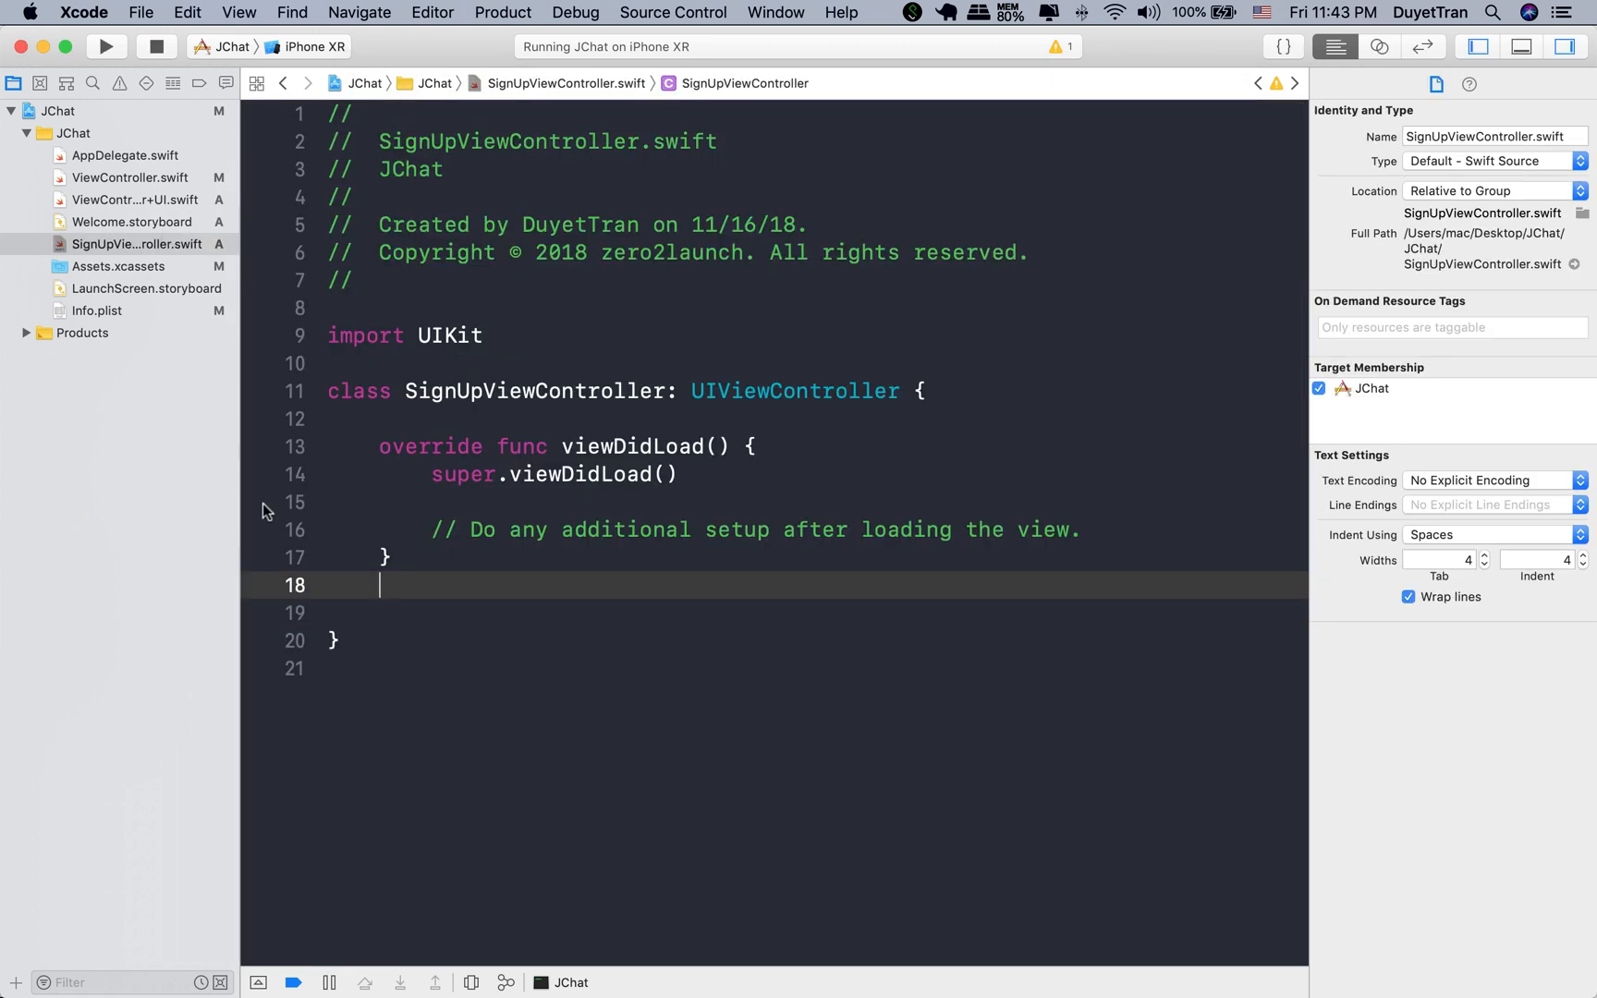
{"action": "left_click", "coordinate": [132, 222]}
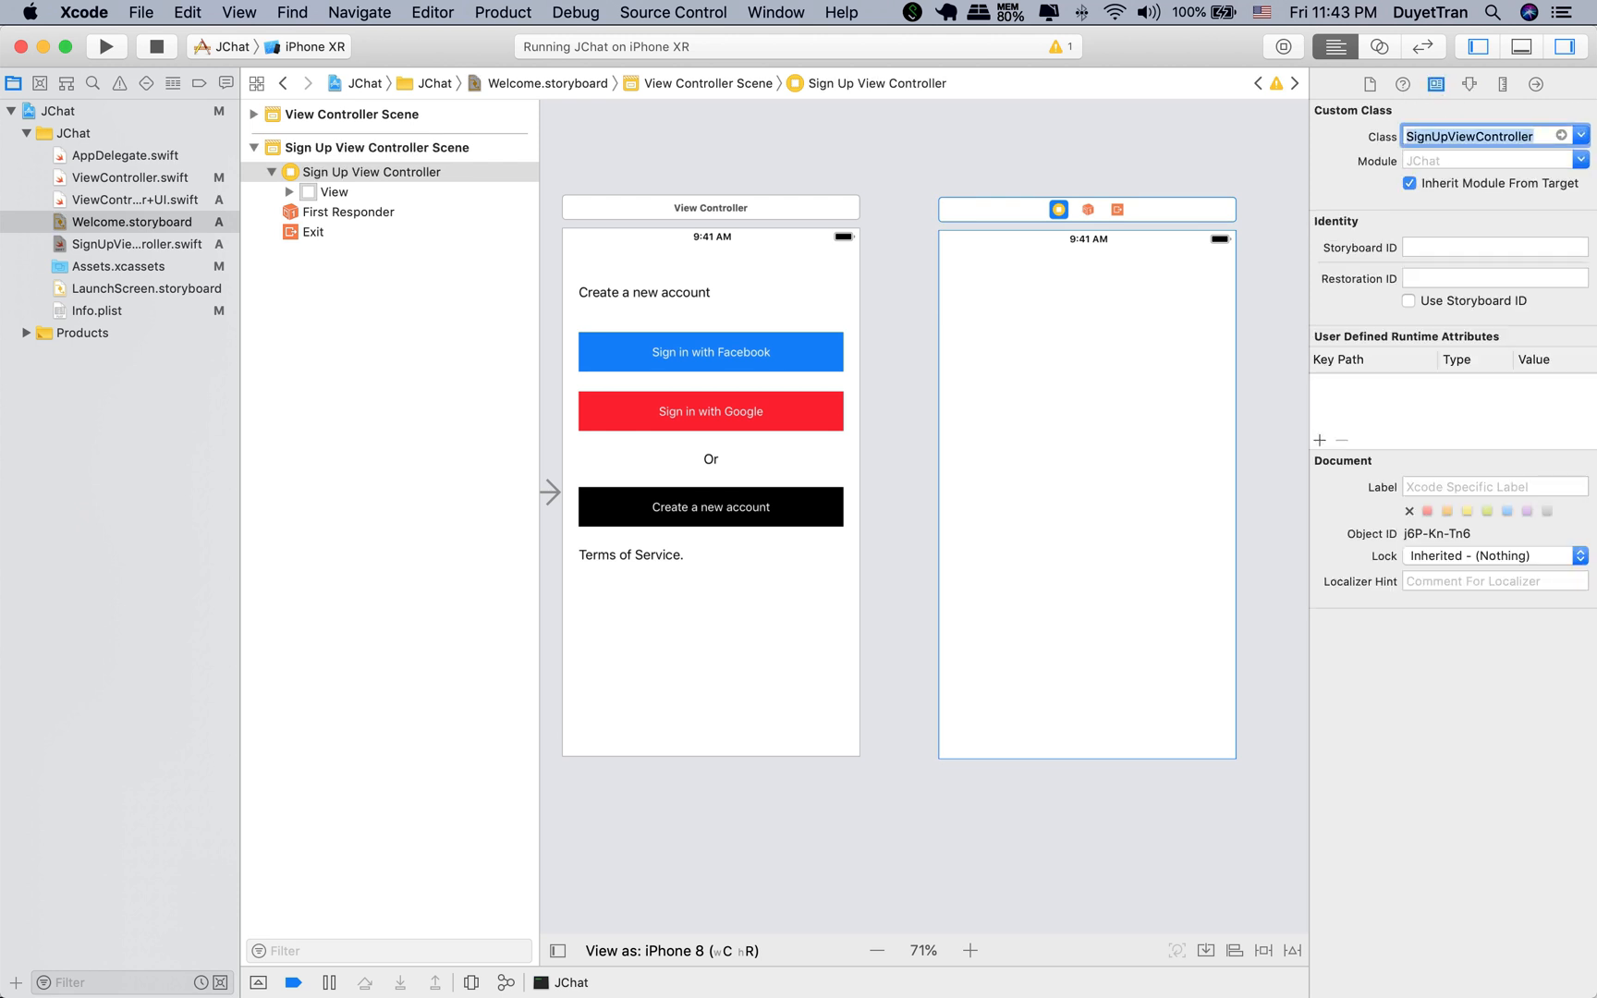
Step: Place a custom-type close button at the scene's top-left and pin it with constraints
{"action": "left_click", "coordinate": [1201, 222]}
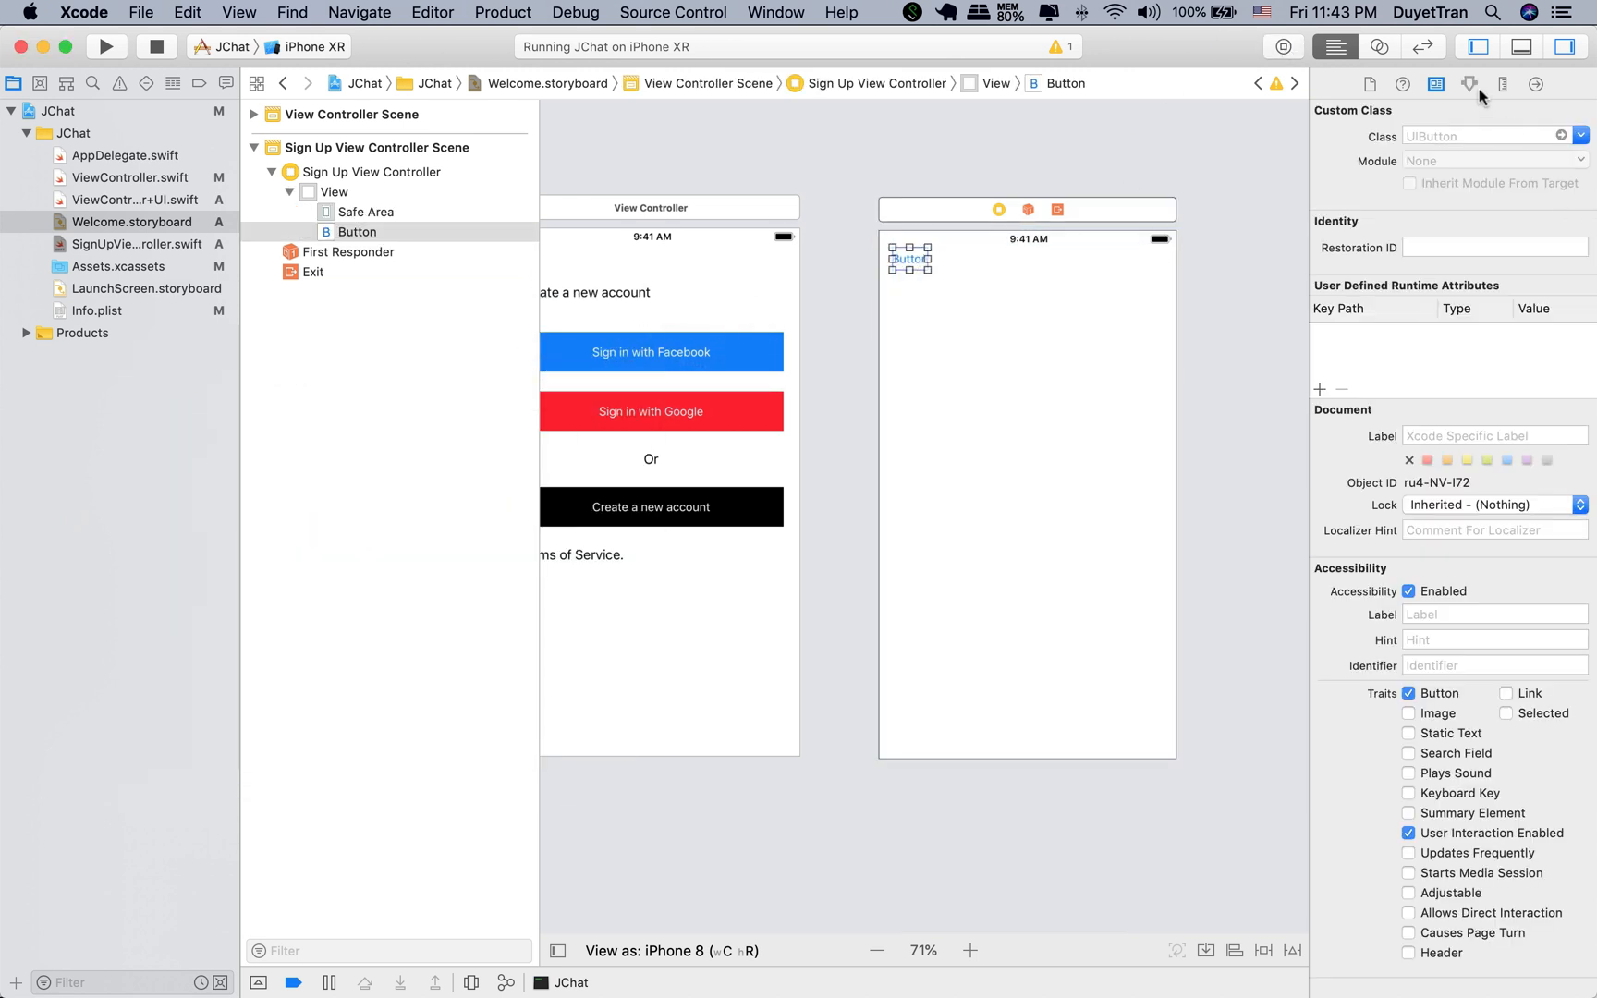
{"action": "left_click", "coordinate": [1470, 84]}
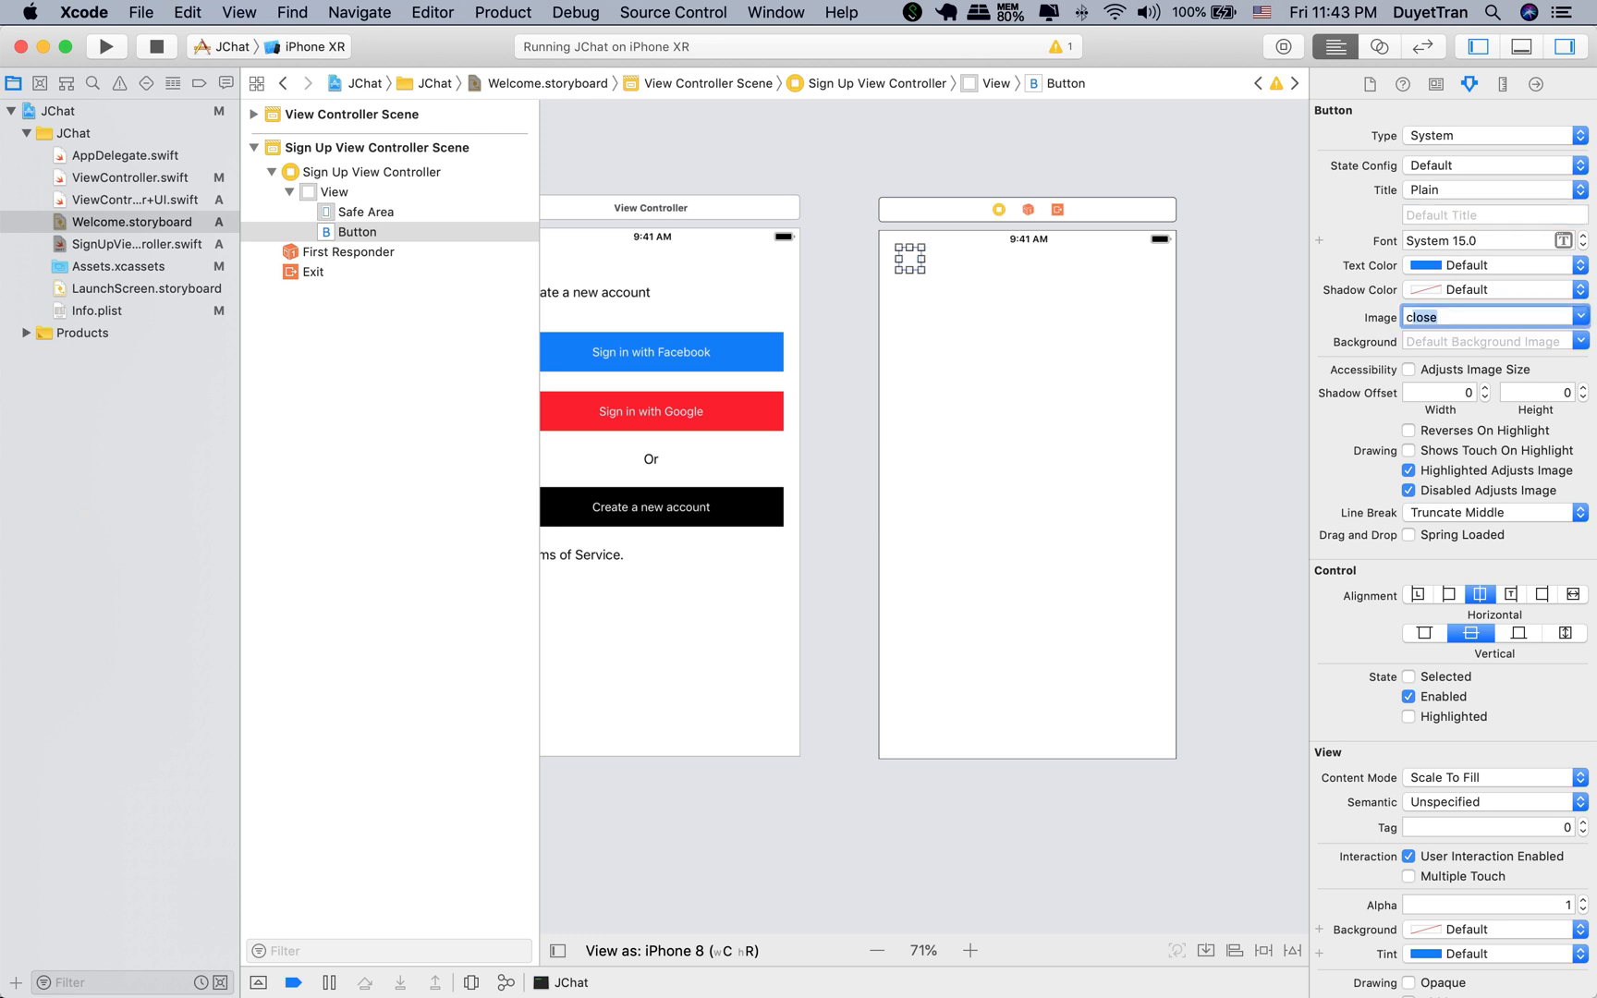
{"action": "left_click", "coordinate": [1487, 134]}
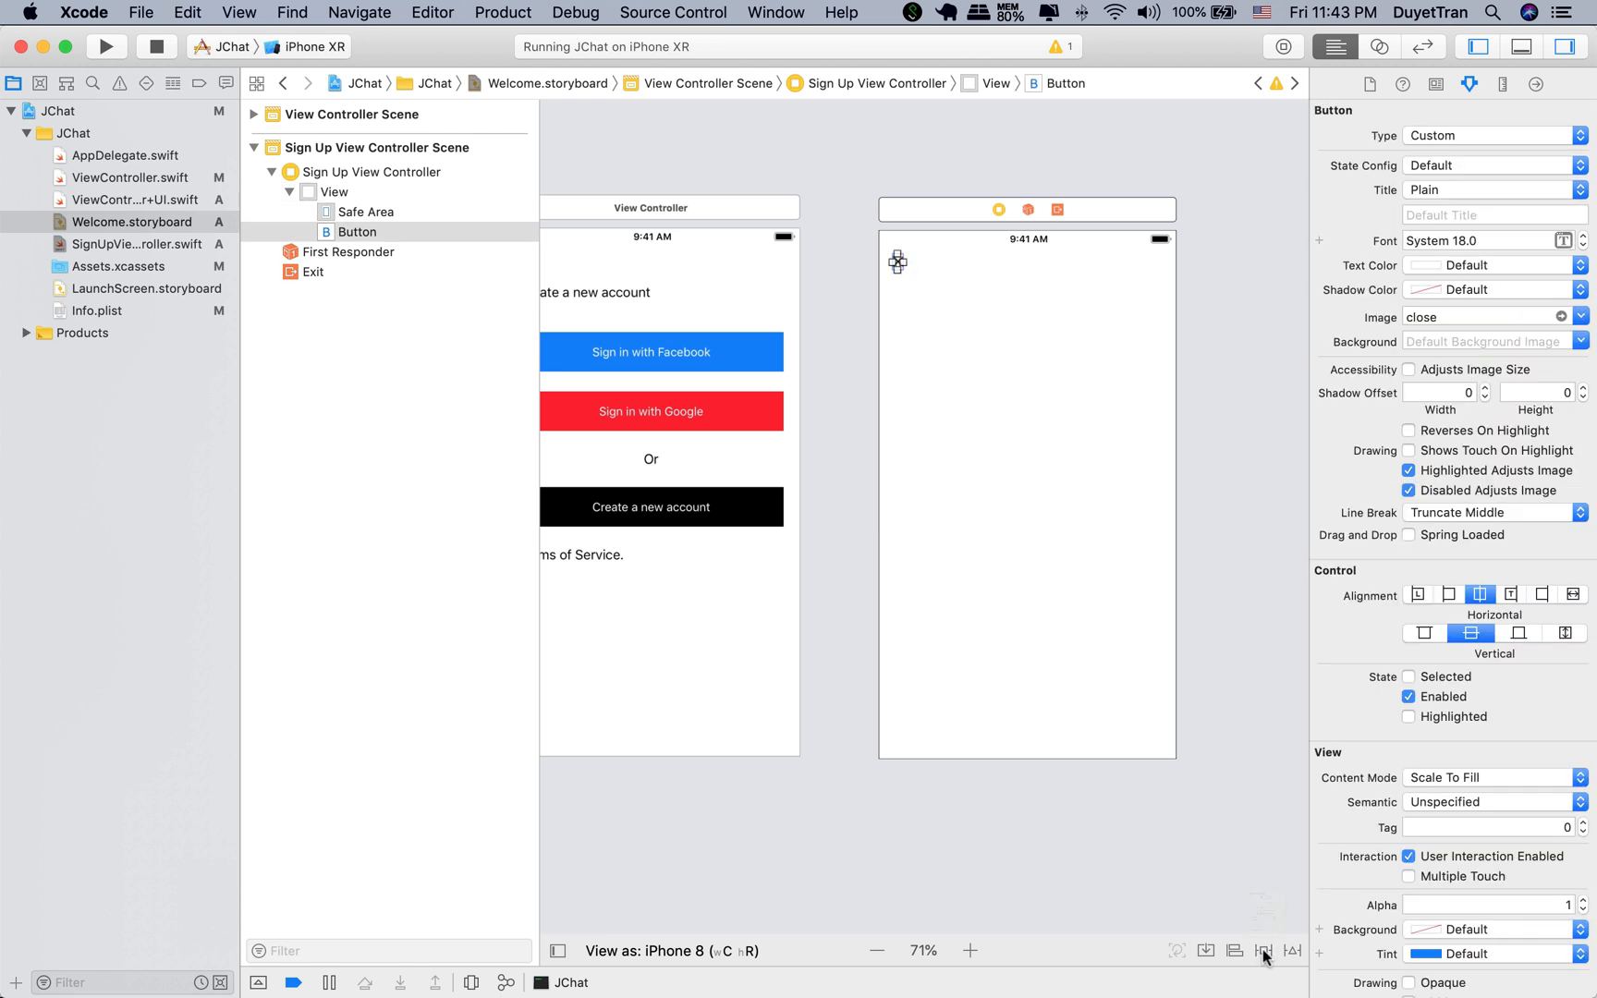
{"action": "left_click", "coordinate": [1264, 950]}
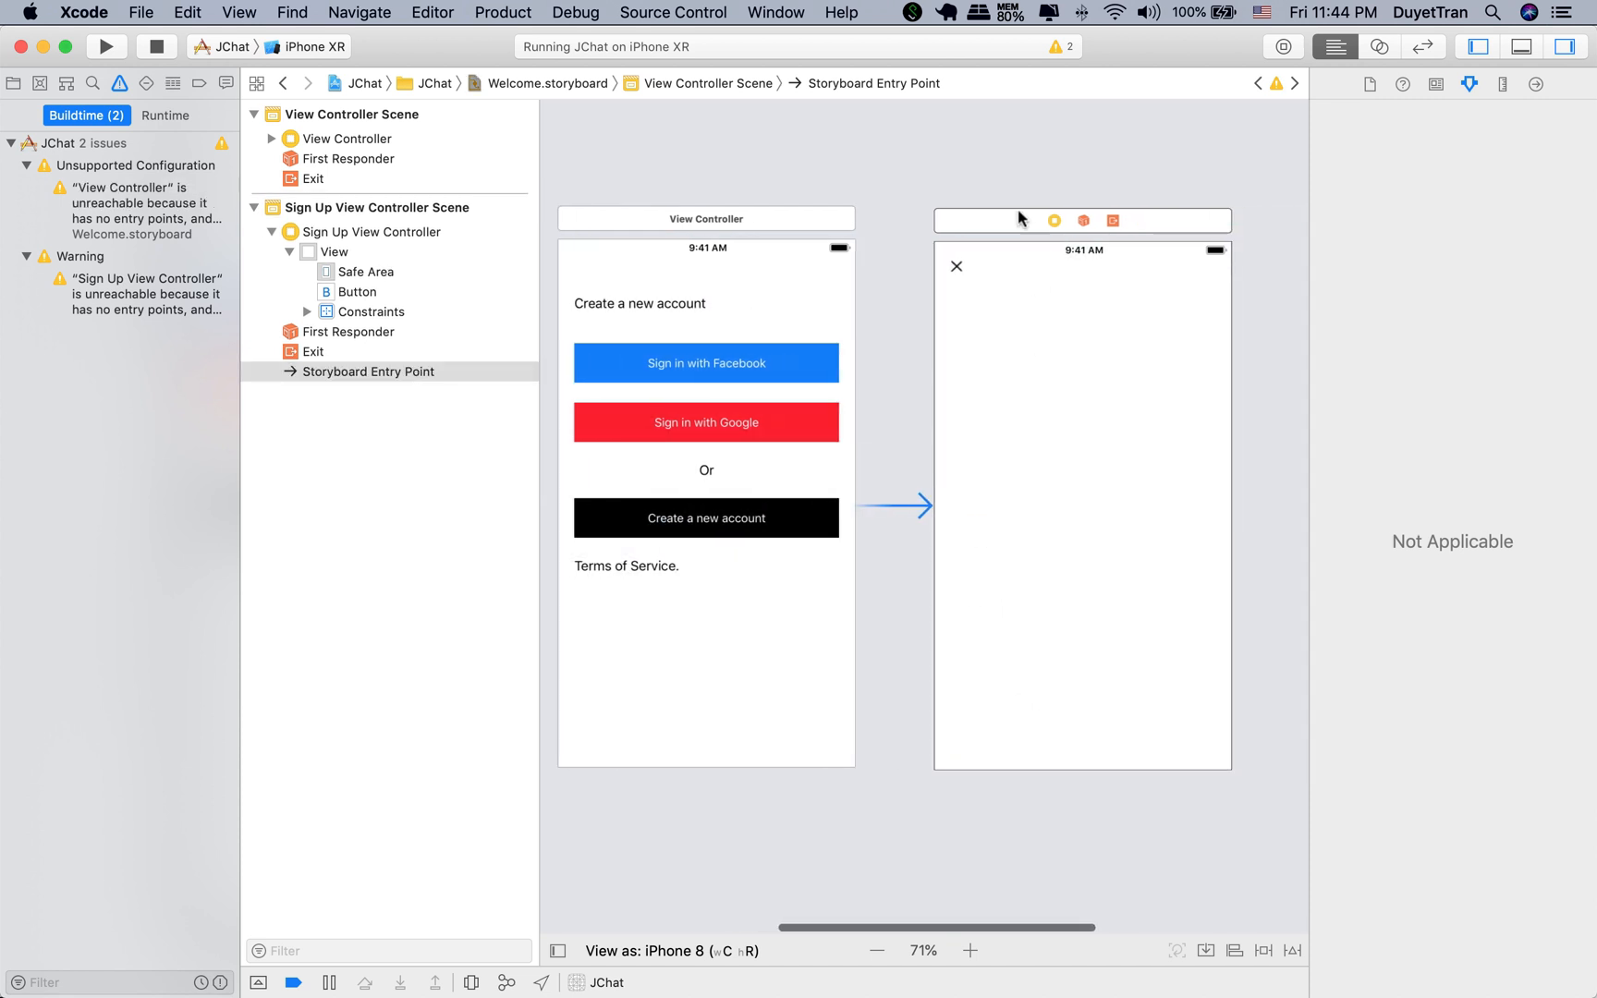
Step: Run the app to check the close button, then search the library for a Label
{"action": "left_click", "coordinate": [1054, 220]}
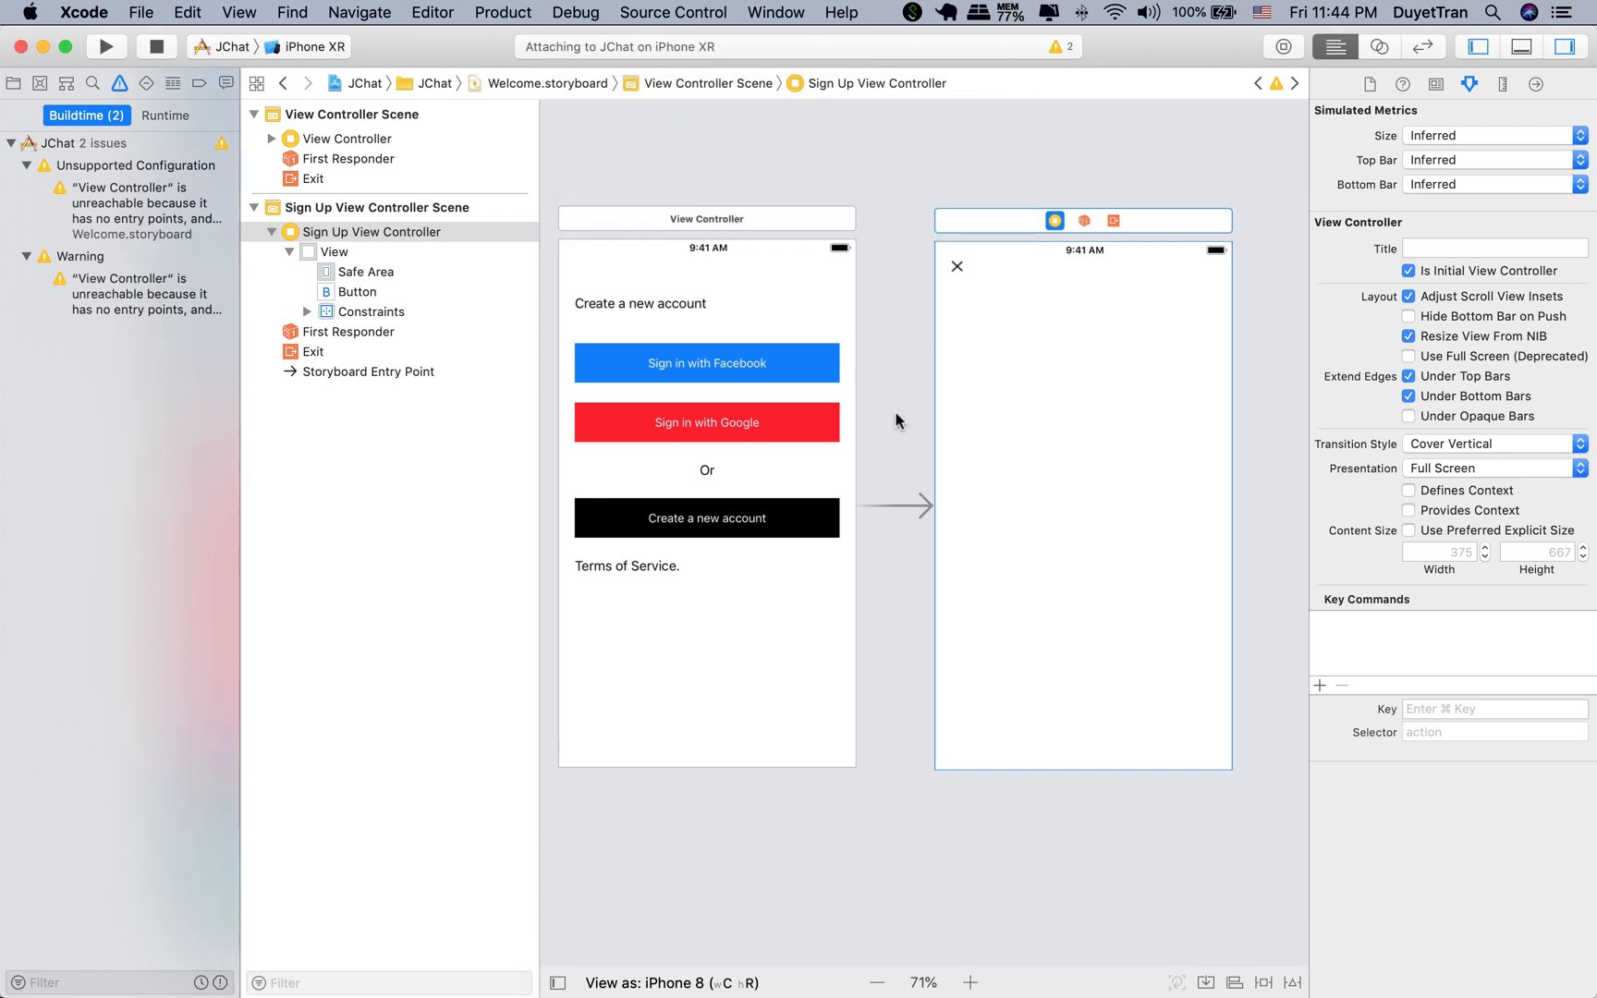
{"action": "left_click", "coordinate": [105, 46]}
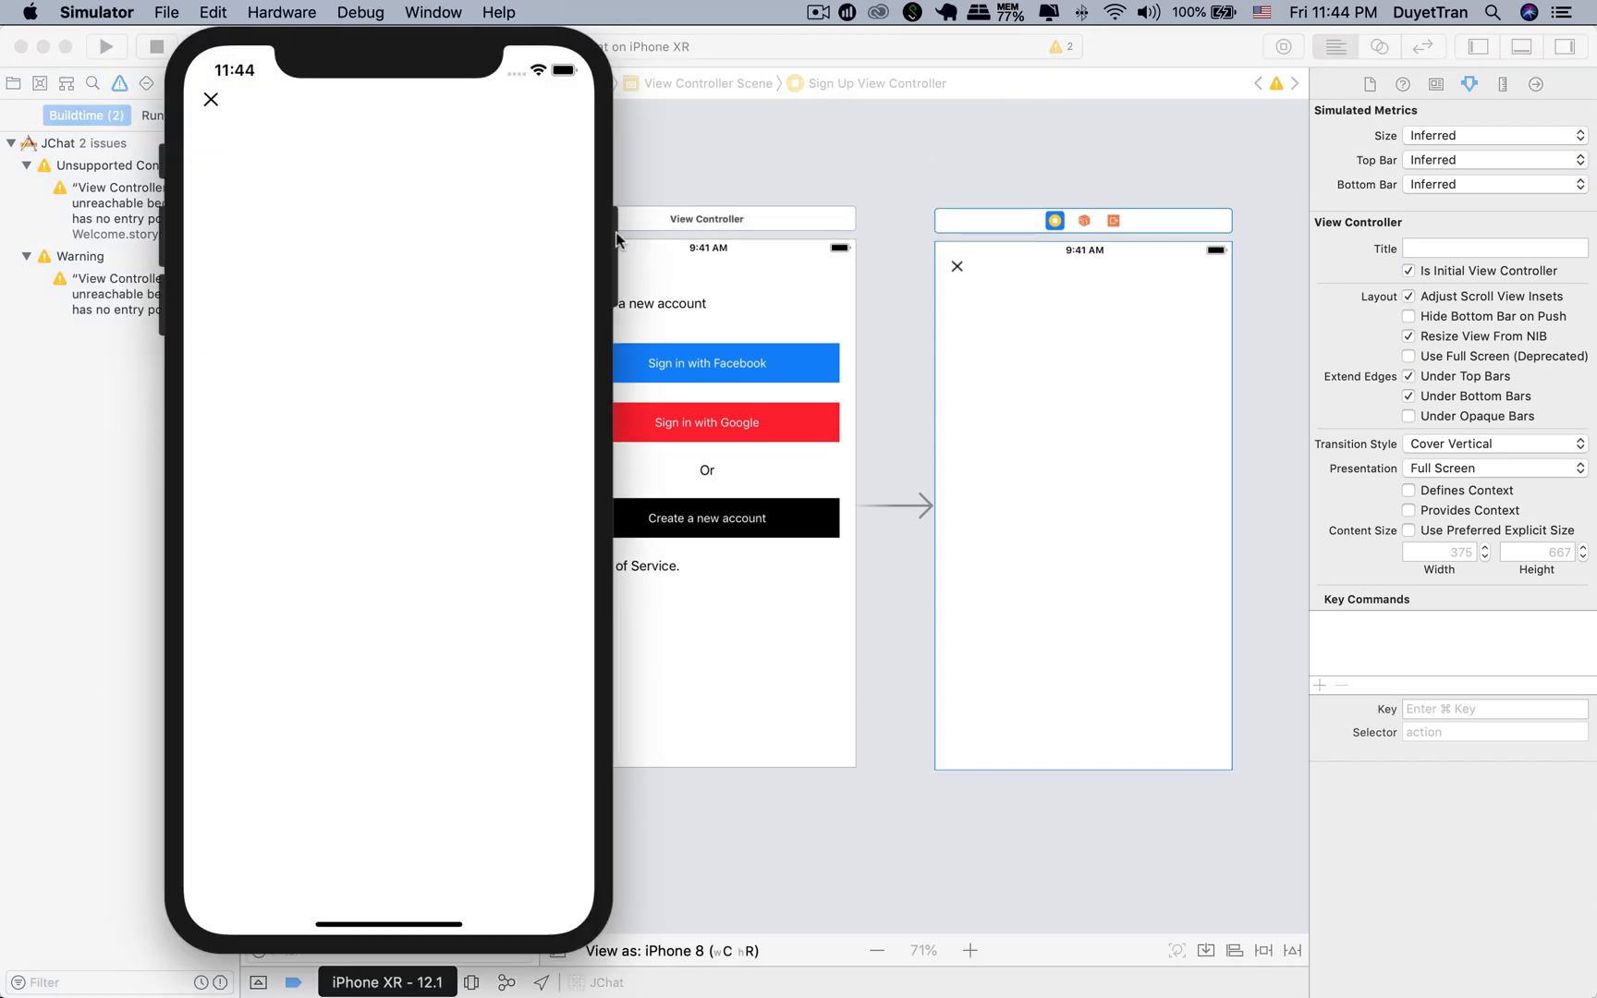
{"action": "mouse_move", "coordinate": [526, 320]}
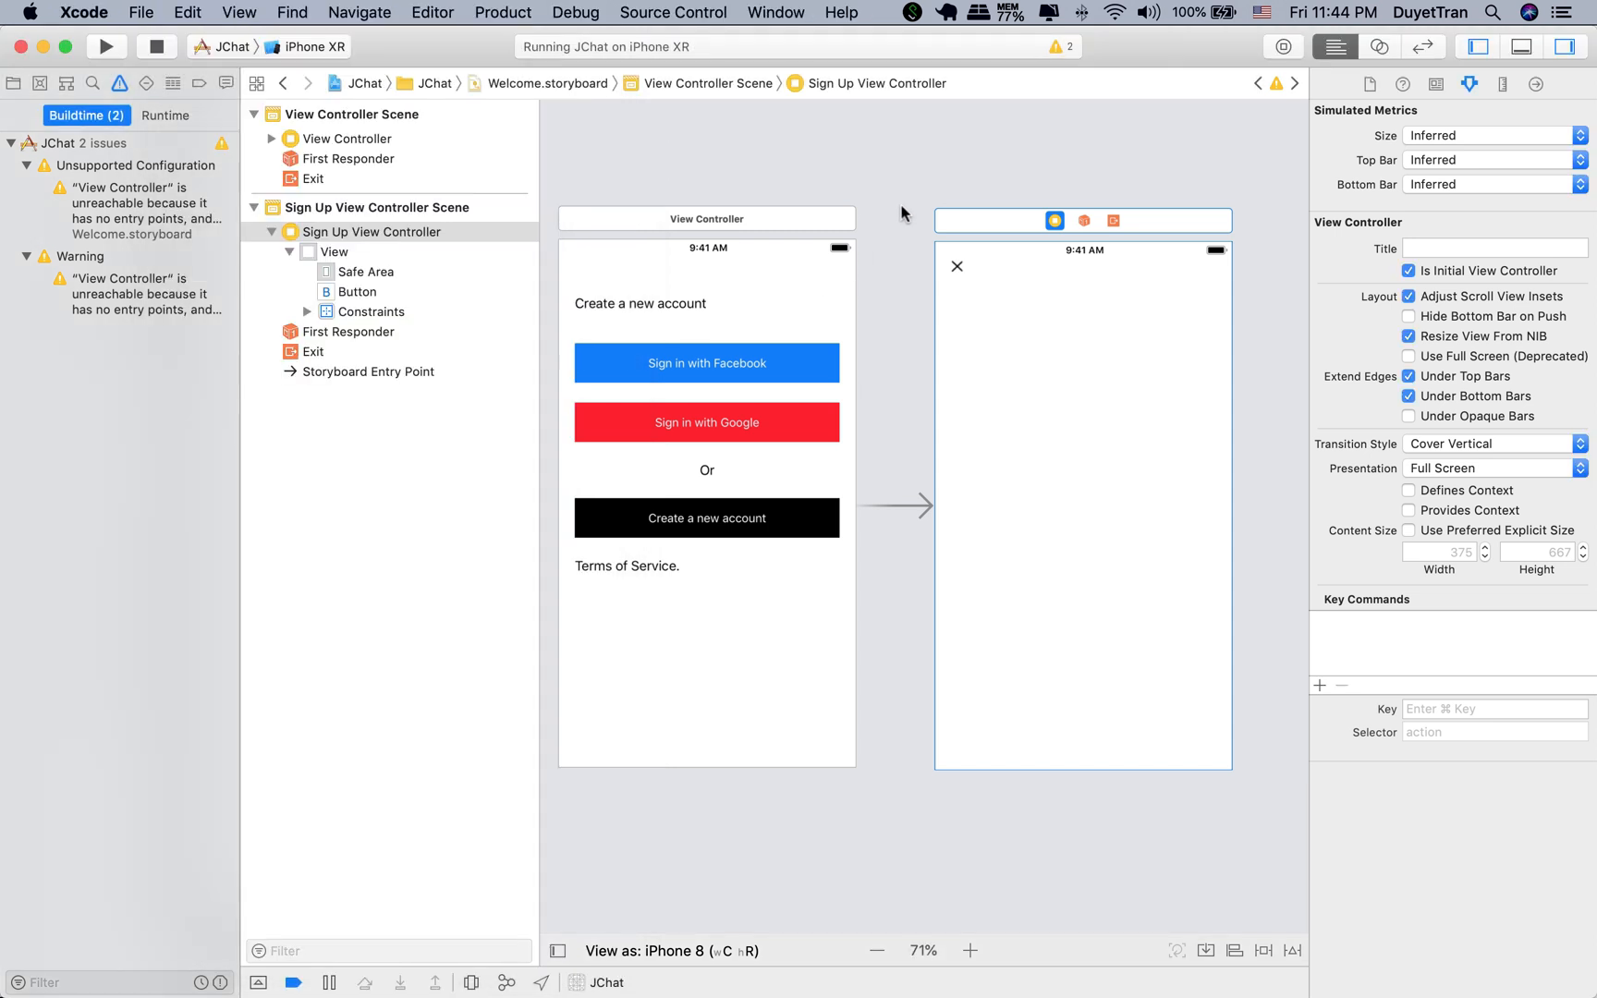
{"action": "type", "text": "lab"}
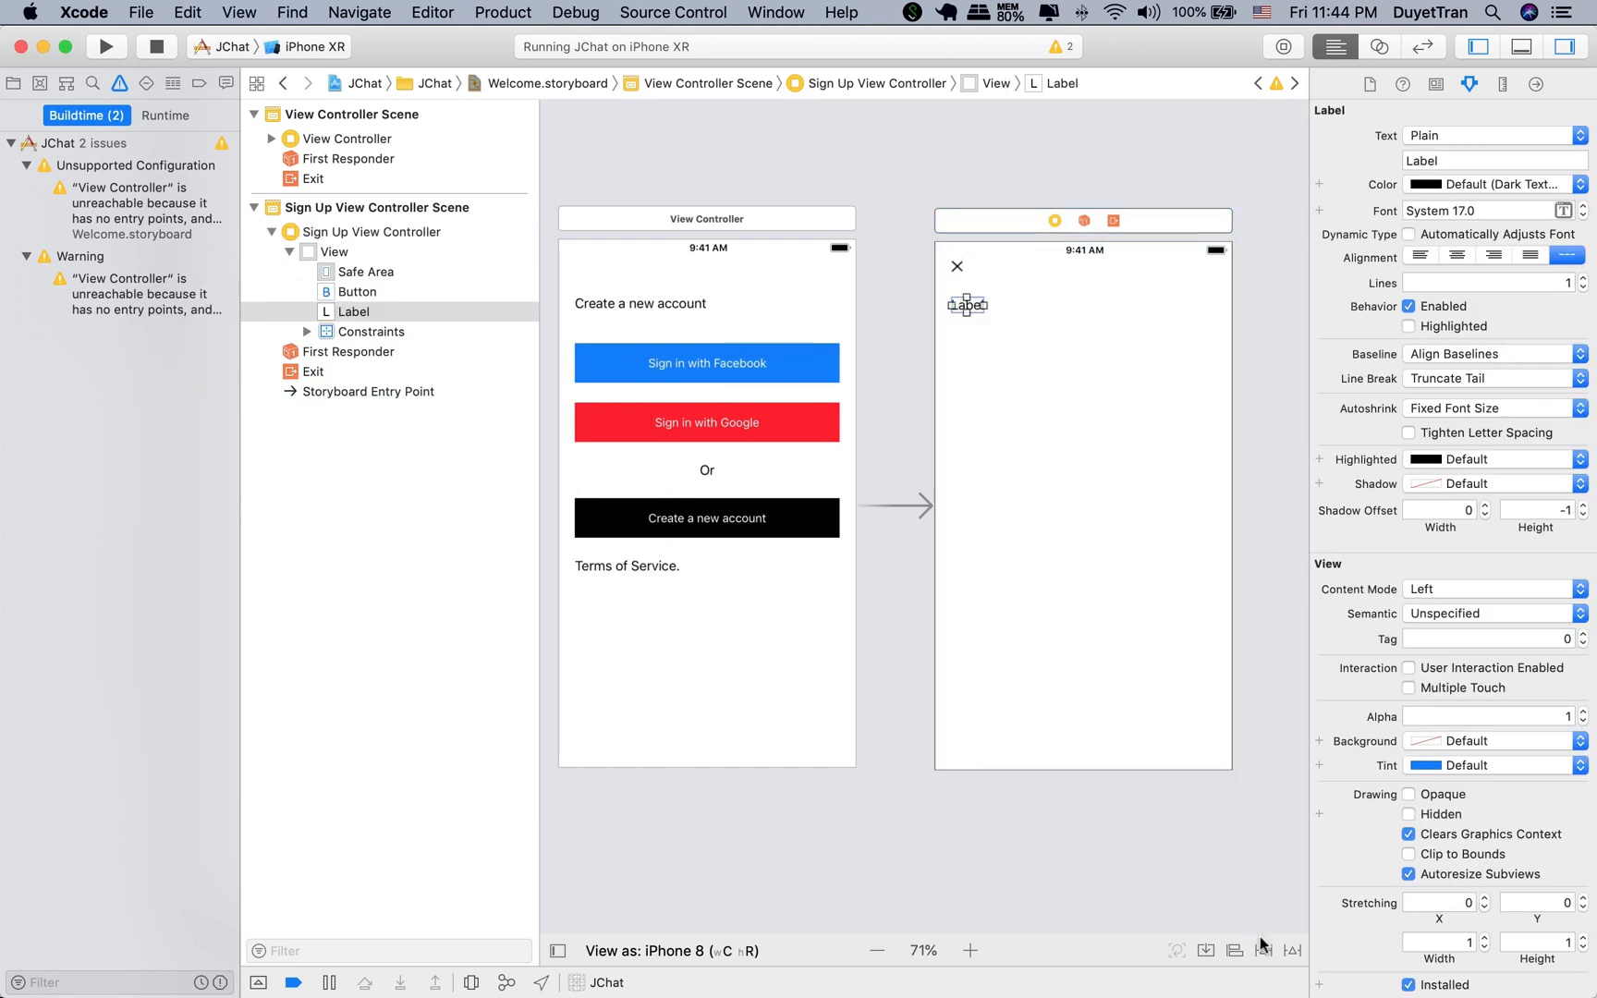
Step: Pin the label, then add an 80×80 image view 30 points below it, centred horizontally
{"action": "left_click", "coordinate": [1261, 950]}
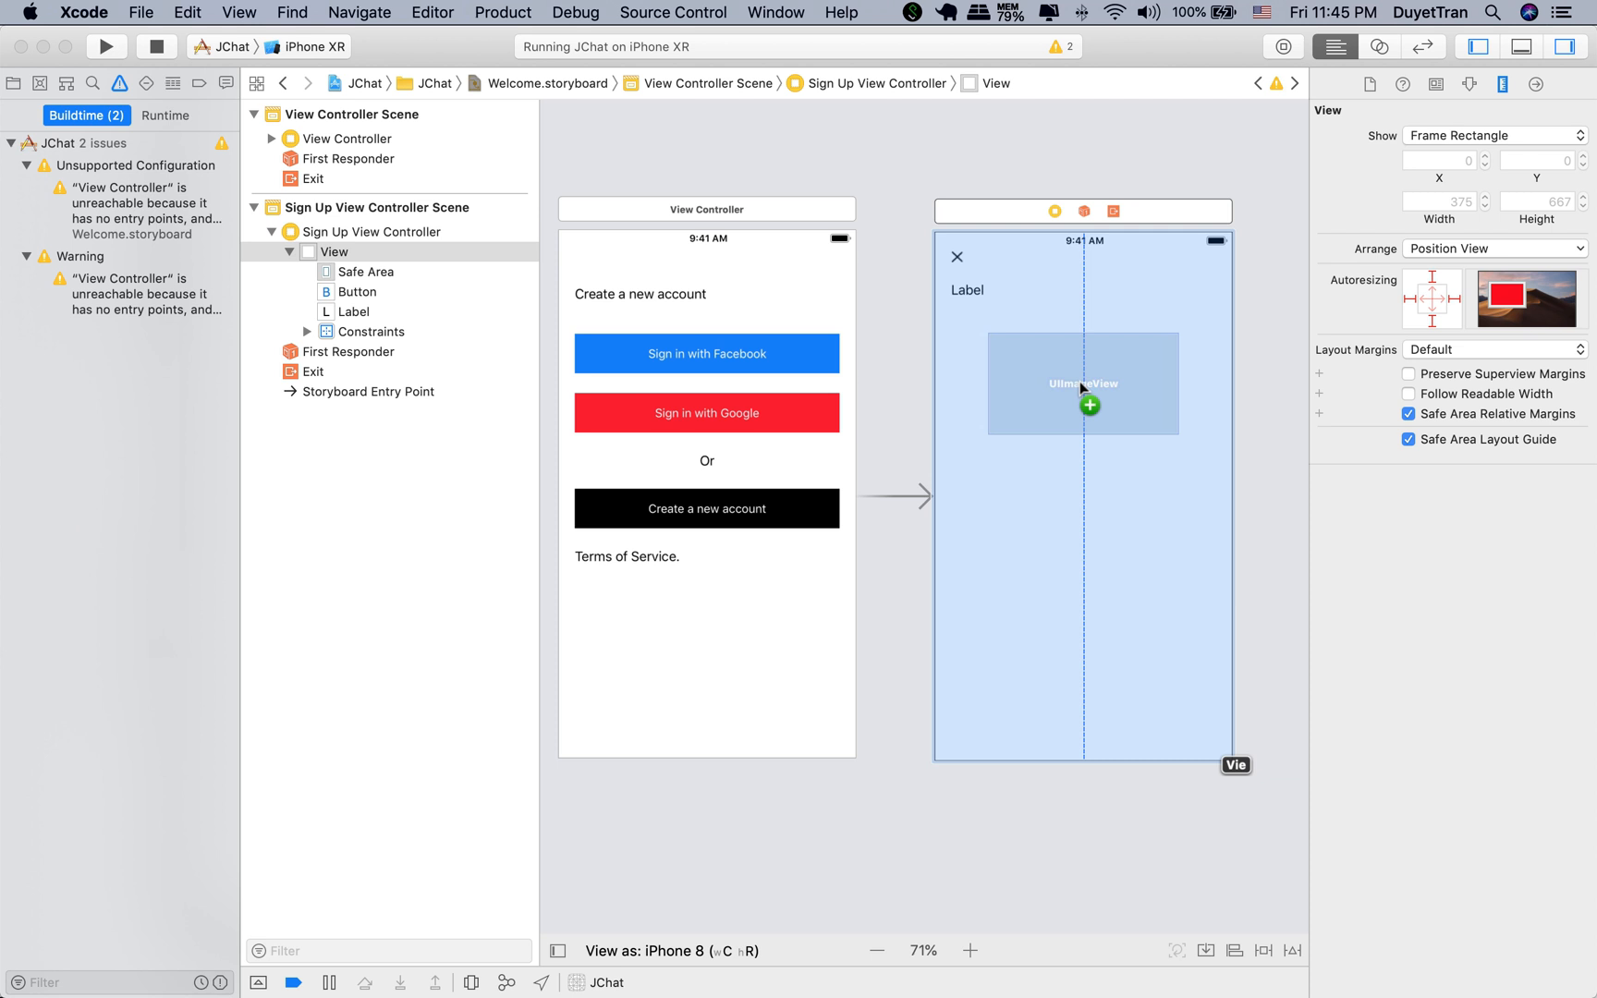
{"action": "left_click", "coordinate": [1083, 383]}
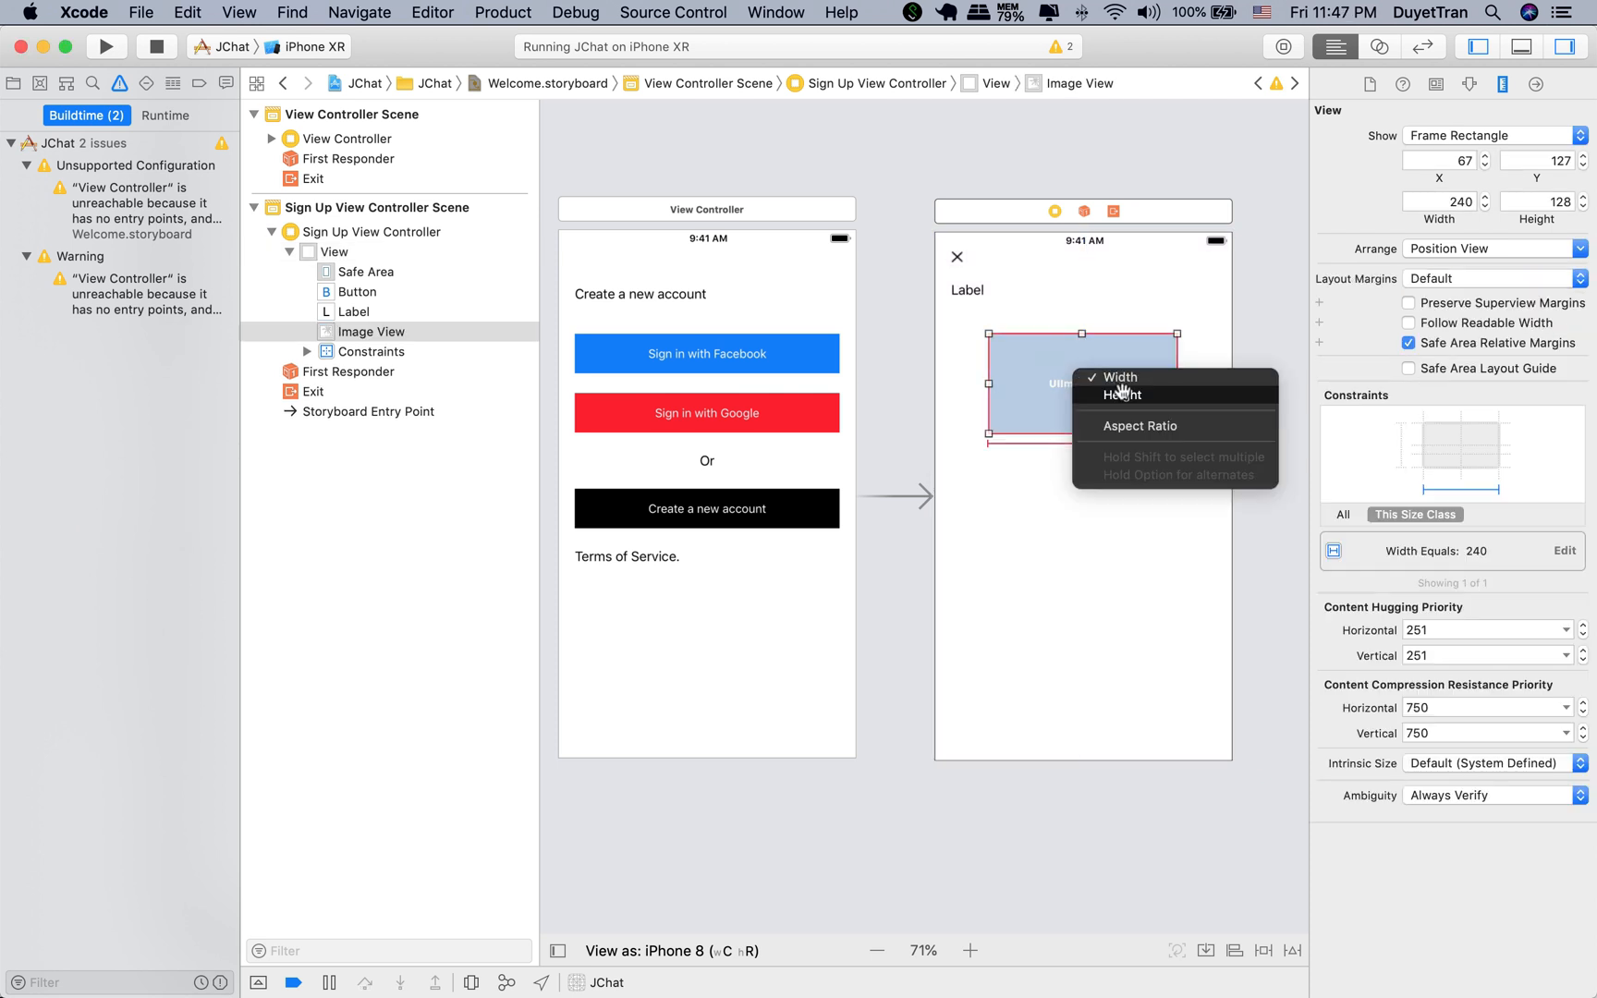
{"action": "left_click", "coordinate": [1121, 395]}
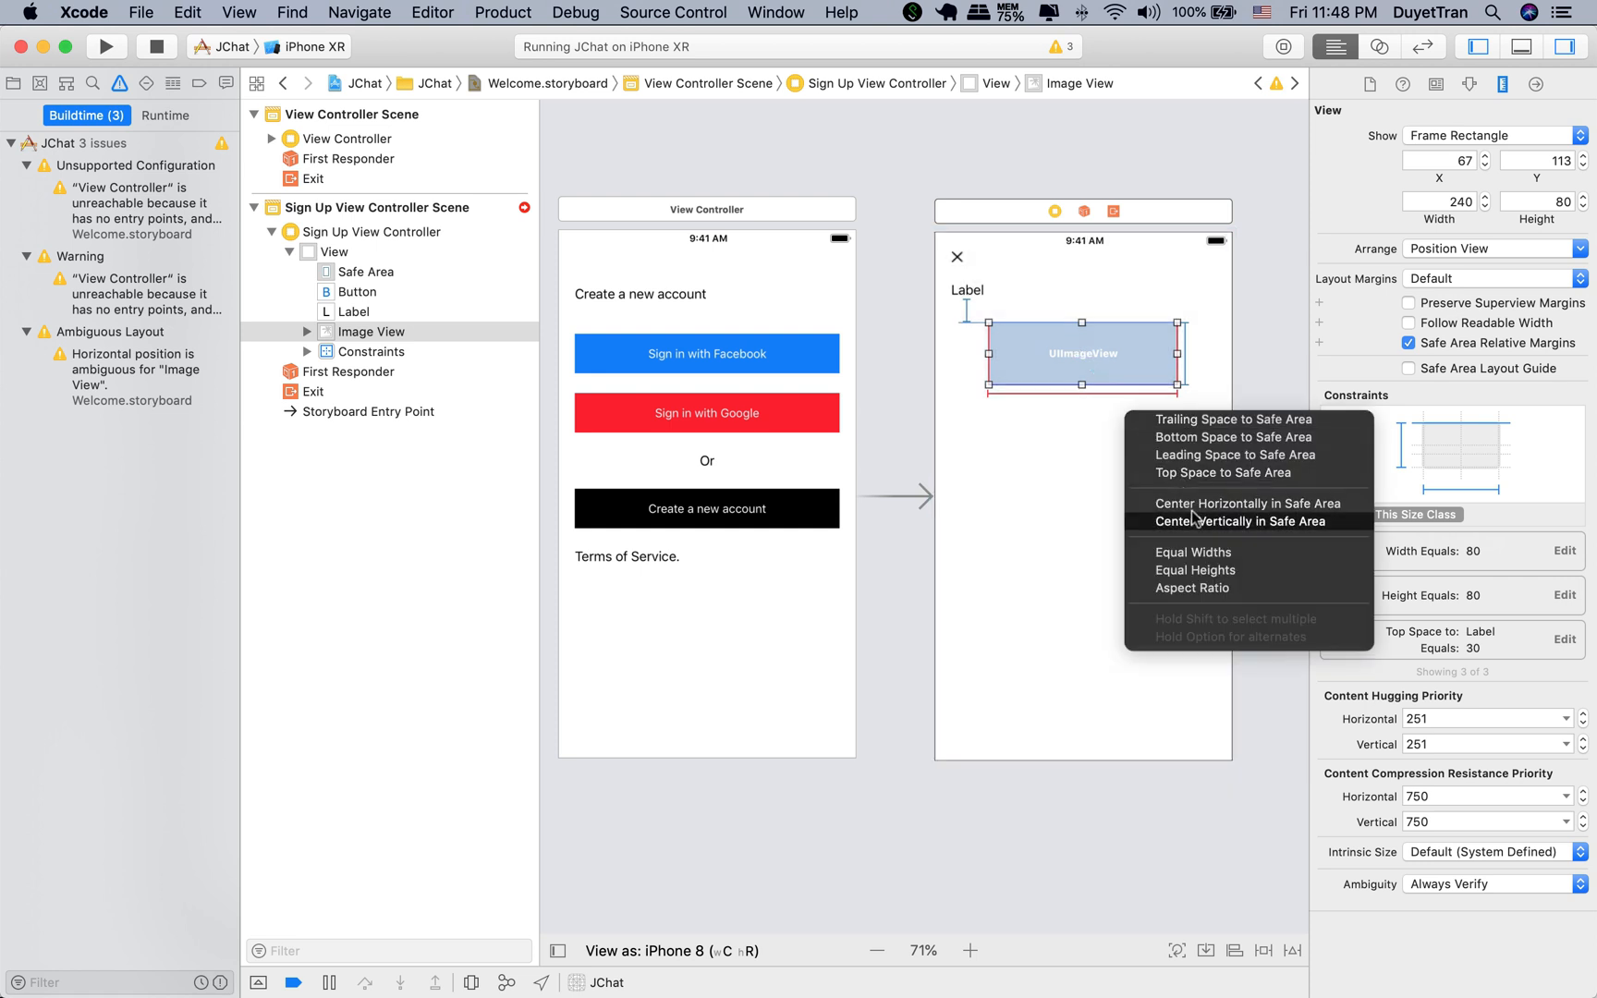
{"action": "left_click", "coordinate": [1248, 502]}
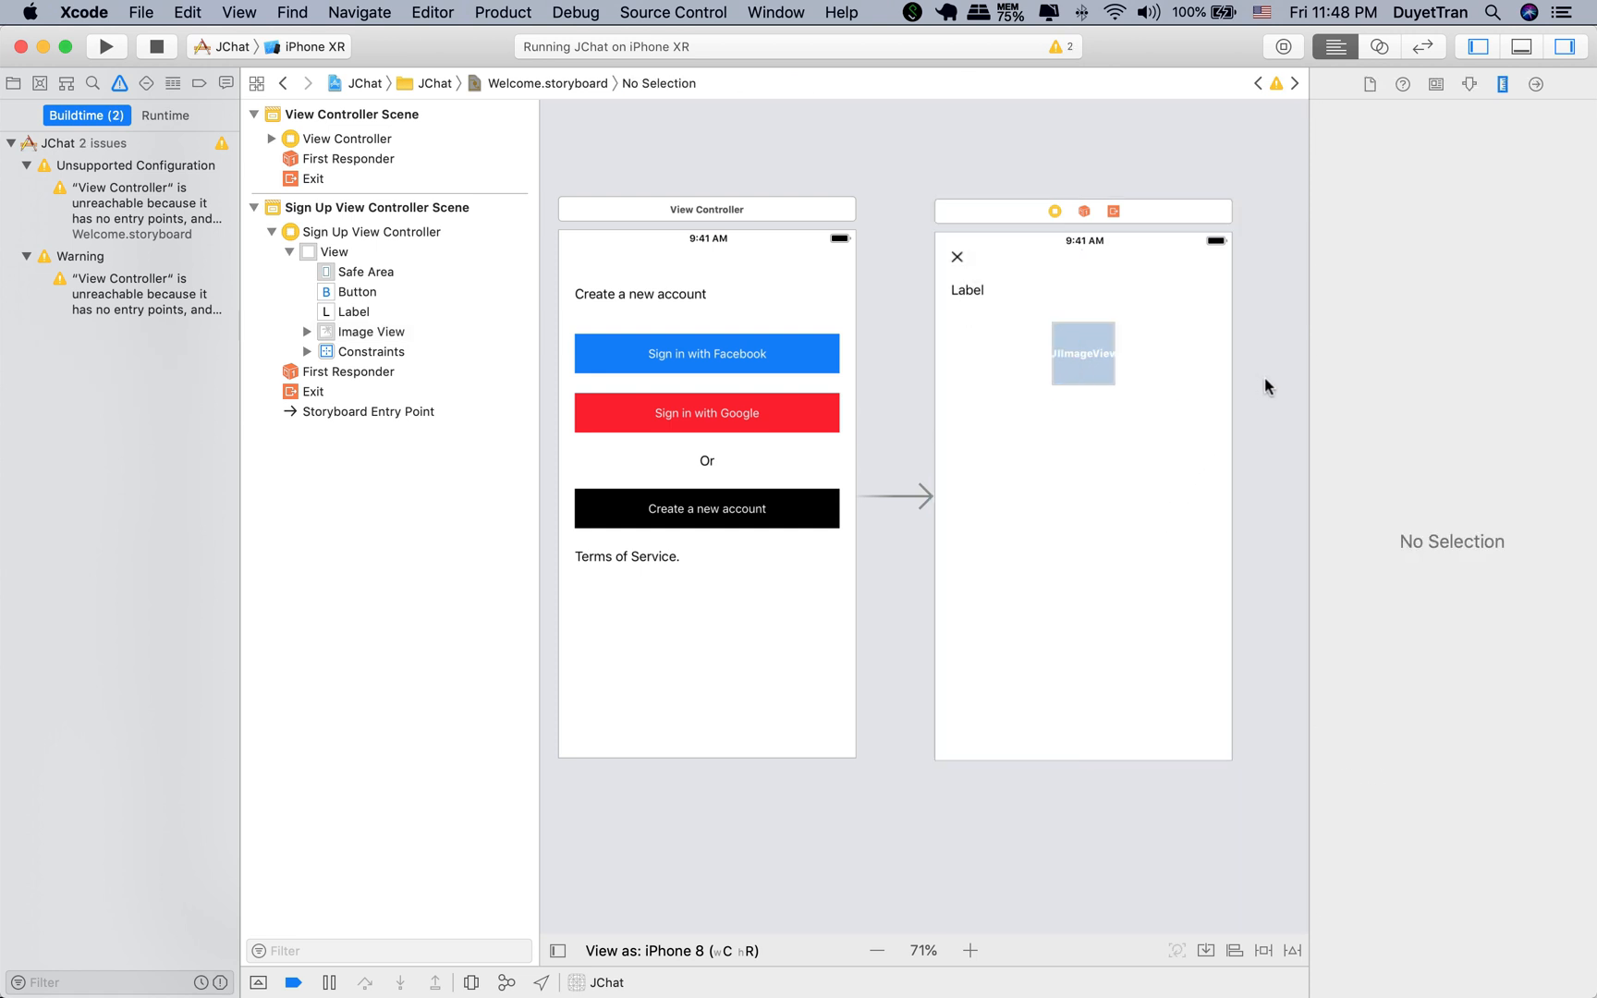
Step: Rerun the app to check the label and image placeholder, then return to the mockup
{"action": "left_click", "coordinate": [1081, 353]}
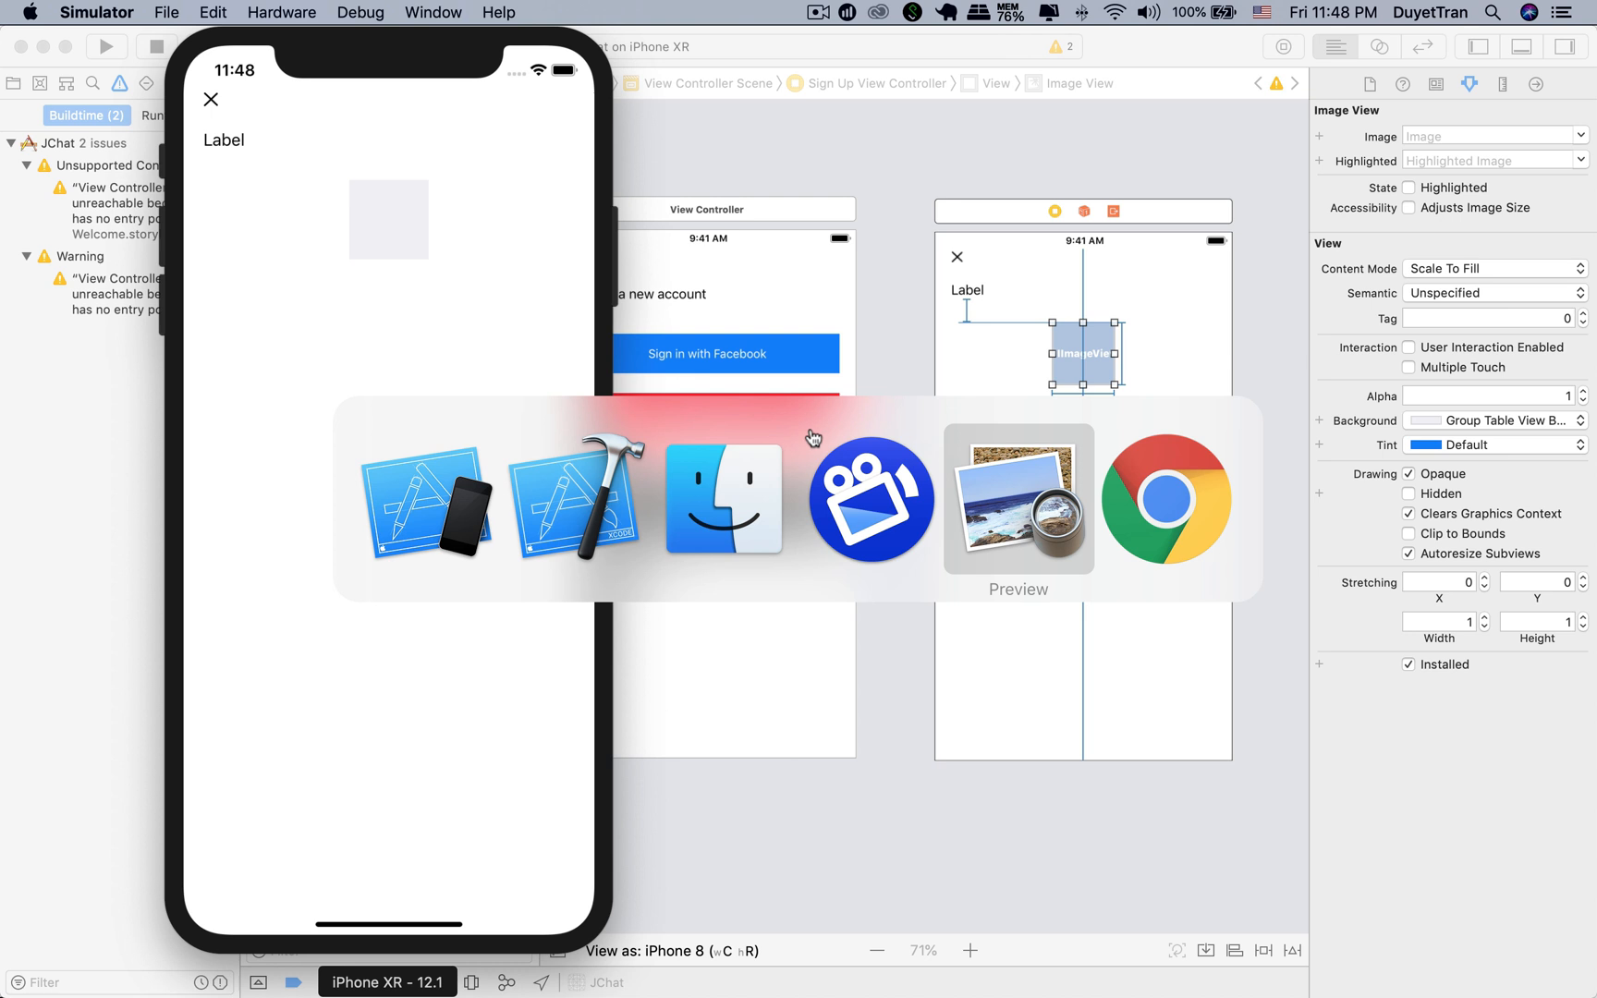
{"action": "left_click", "coordinate": [1018, 499]}
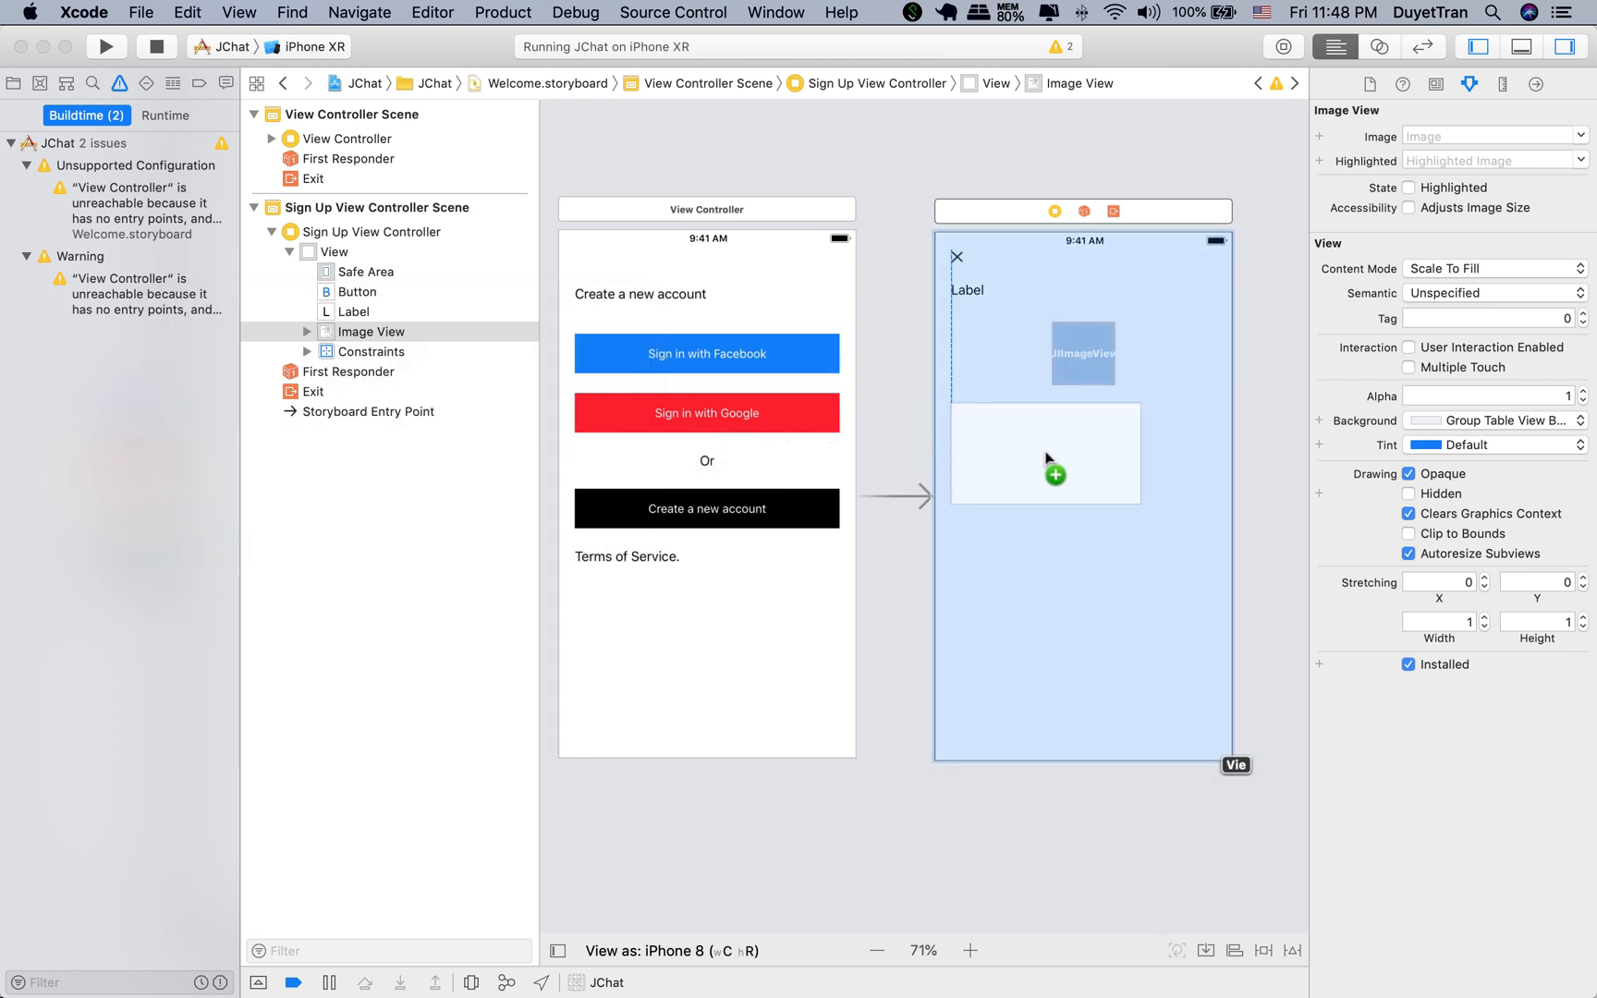
Step: Pin a container view below the image (top 40, sides 20) and fill it with a text field
{"action": "left_click", "coordinate": [1045, 453]}
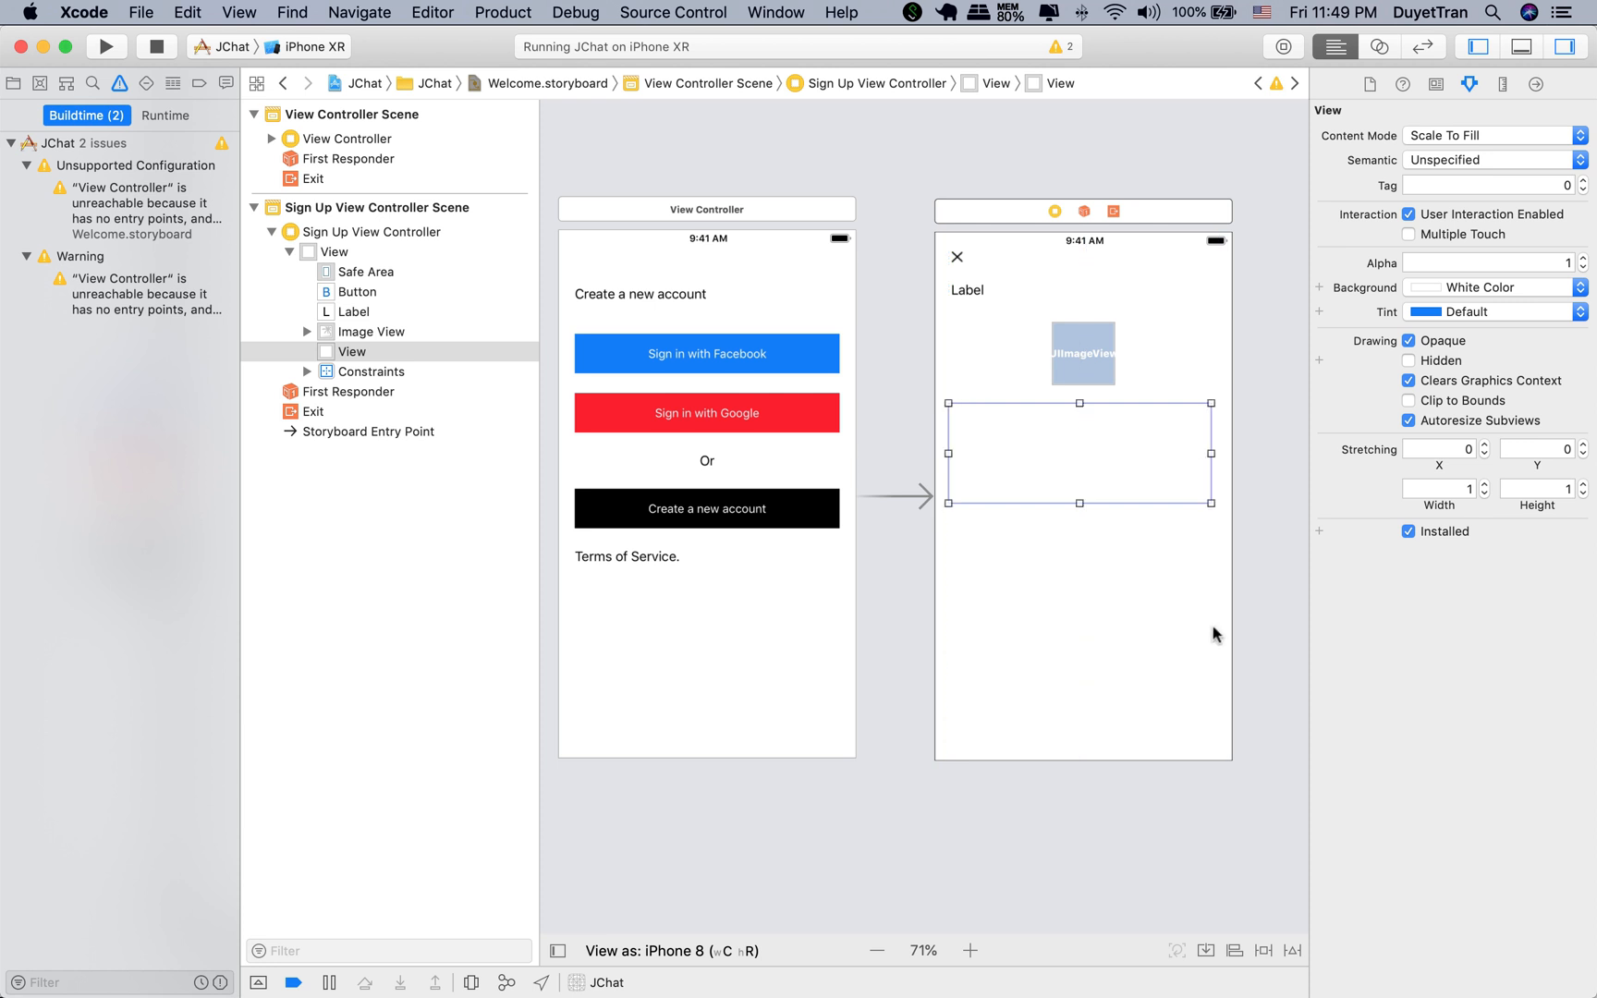
{"action": "left_click", "coordinate": [1234, 949]}
{"action": "type", "text": "20"}
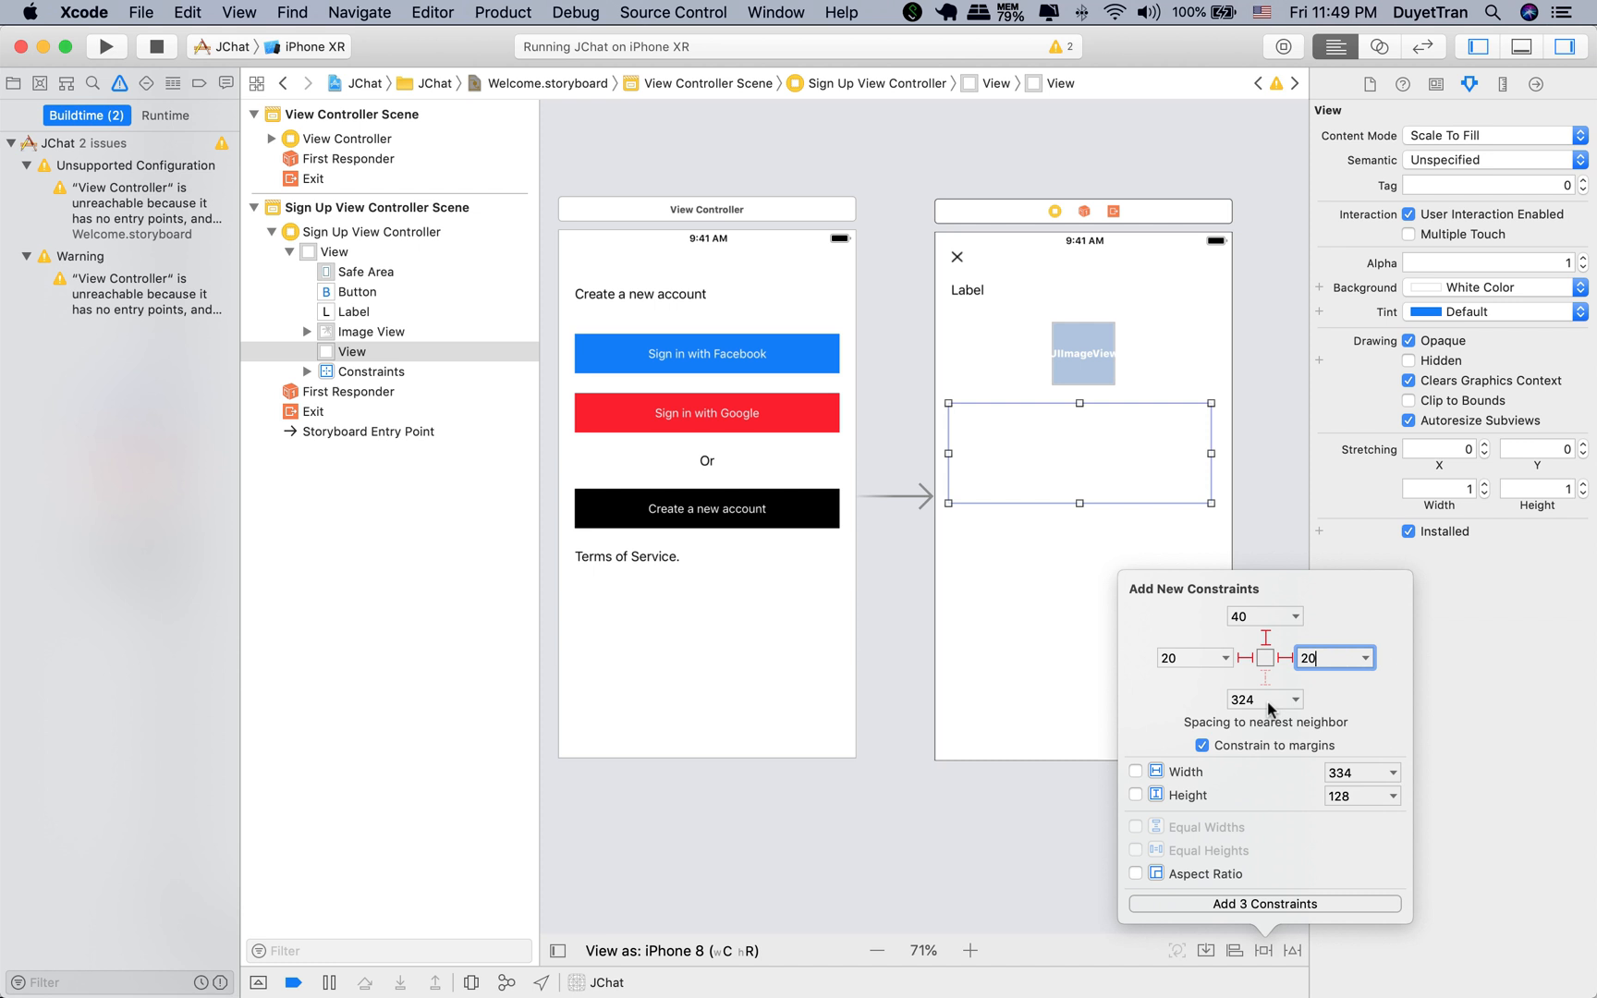
{"action": "left_click", "coordinate": [1265, 904]}
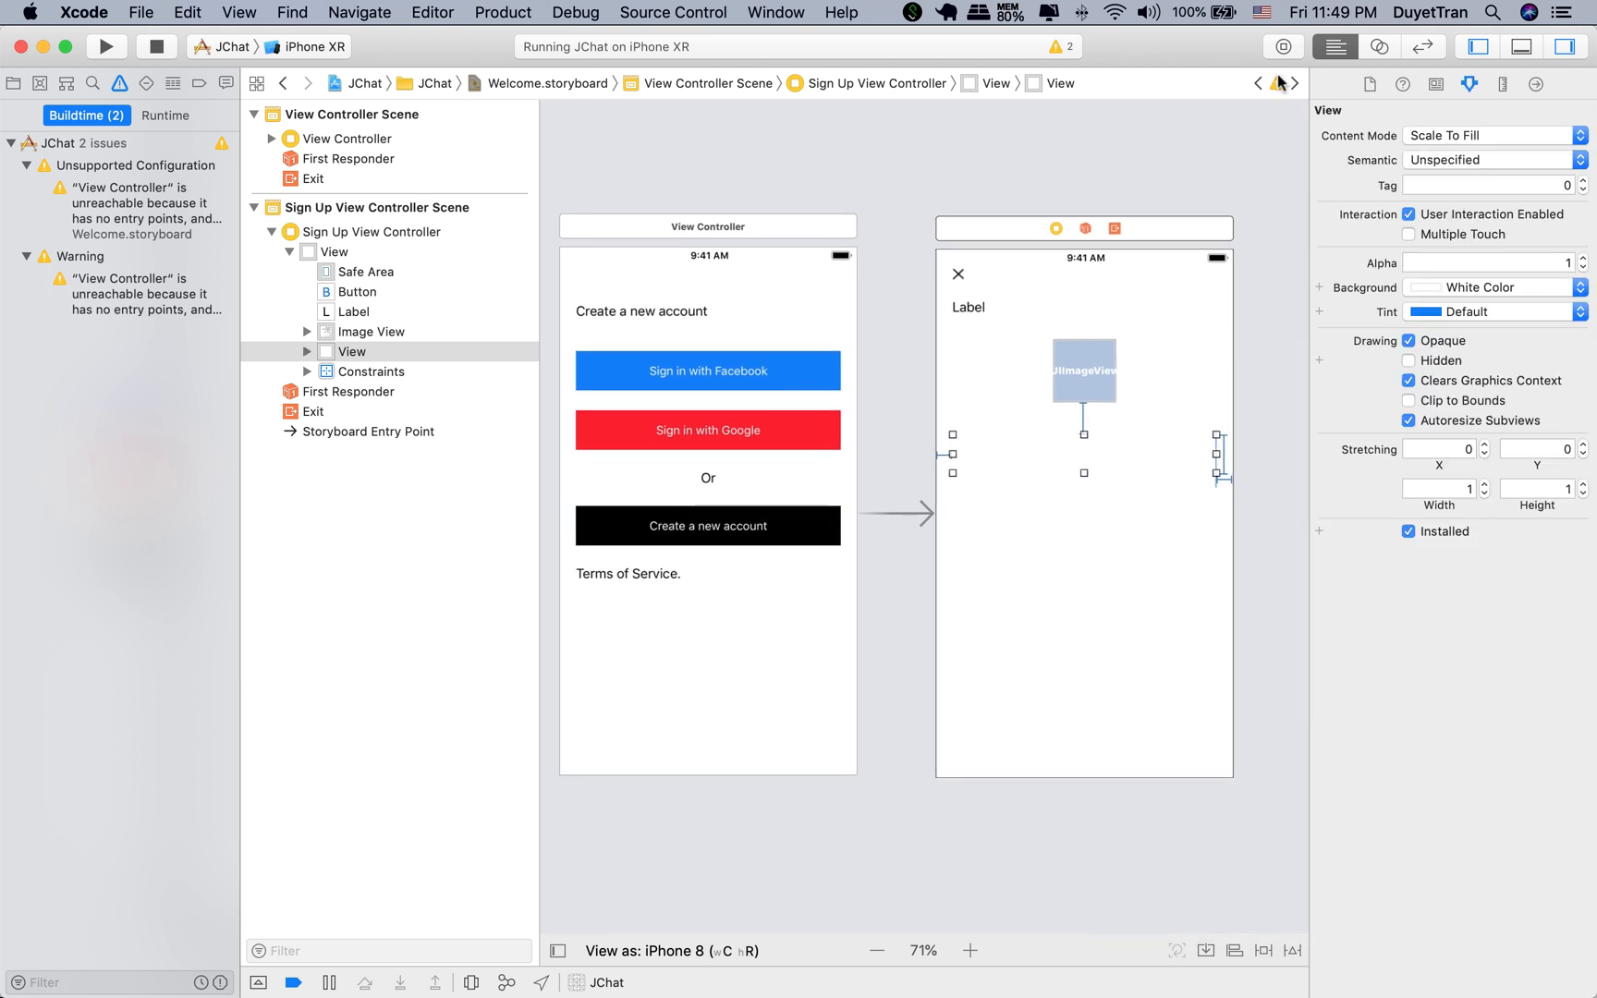
{"action": "type", "text": "uitex"}
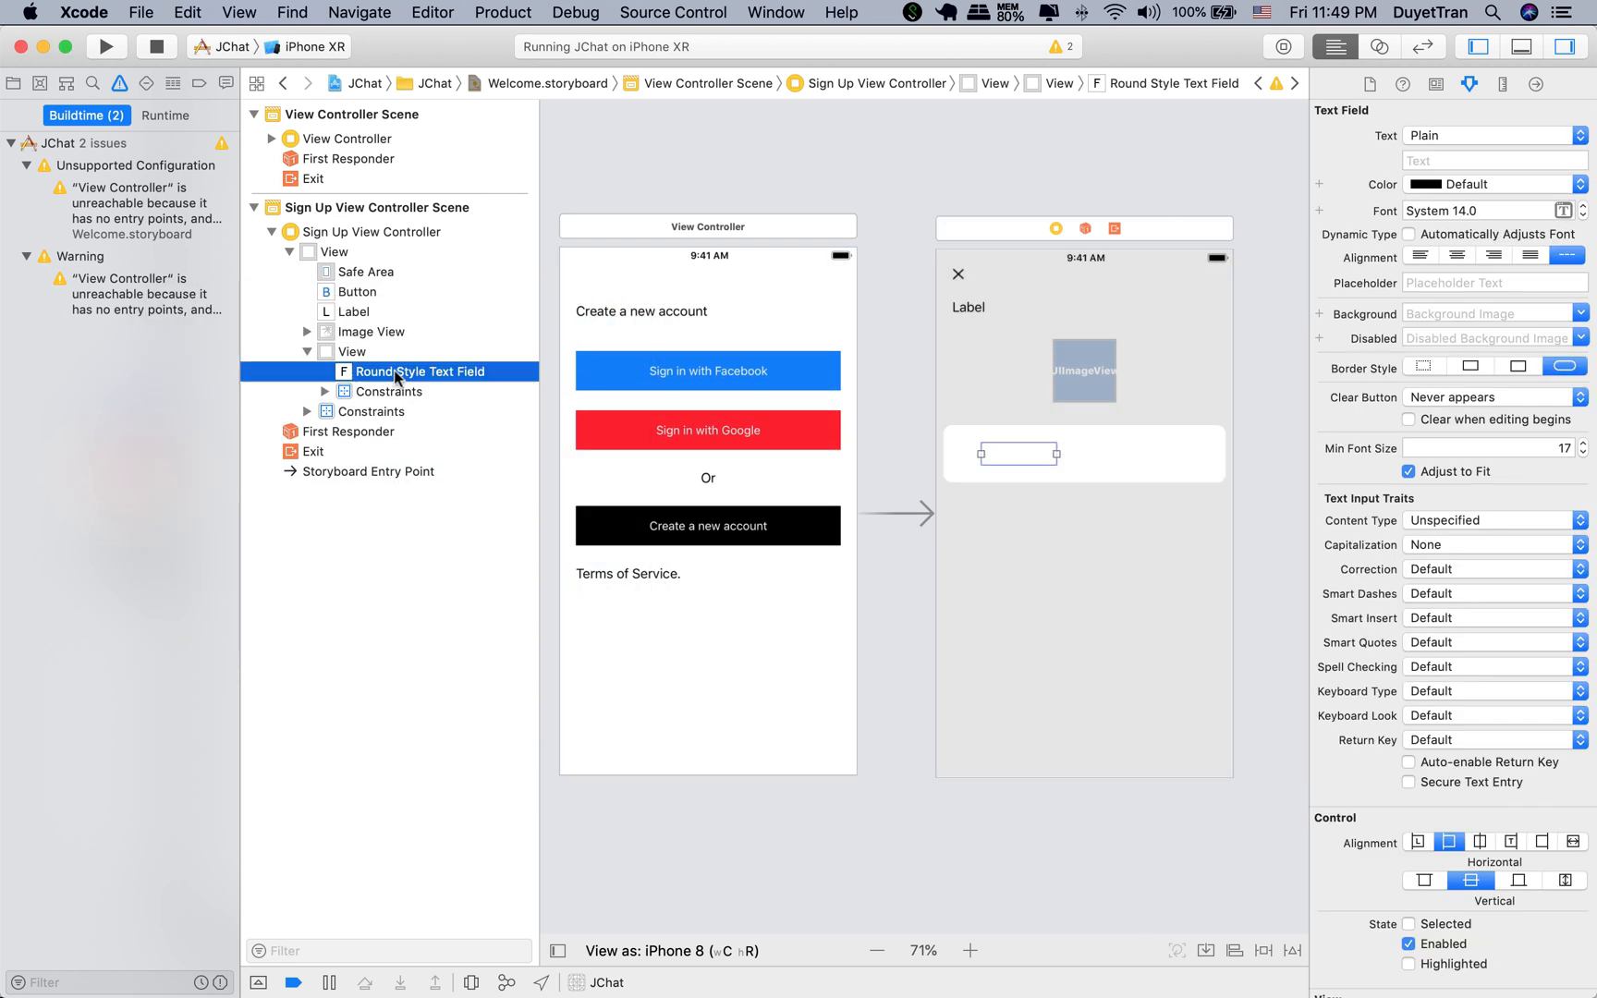
{"action": "mouse_move", "coordinate": [396, 378]}
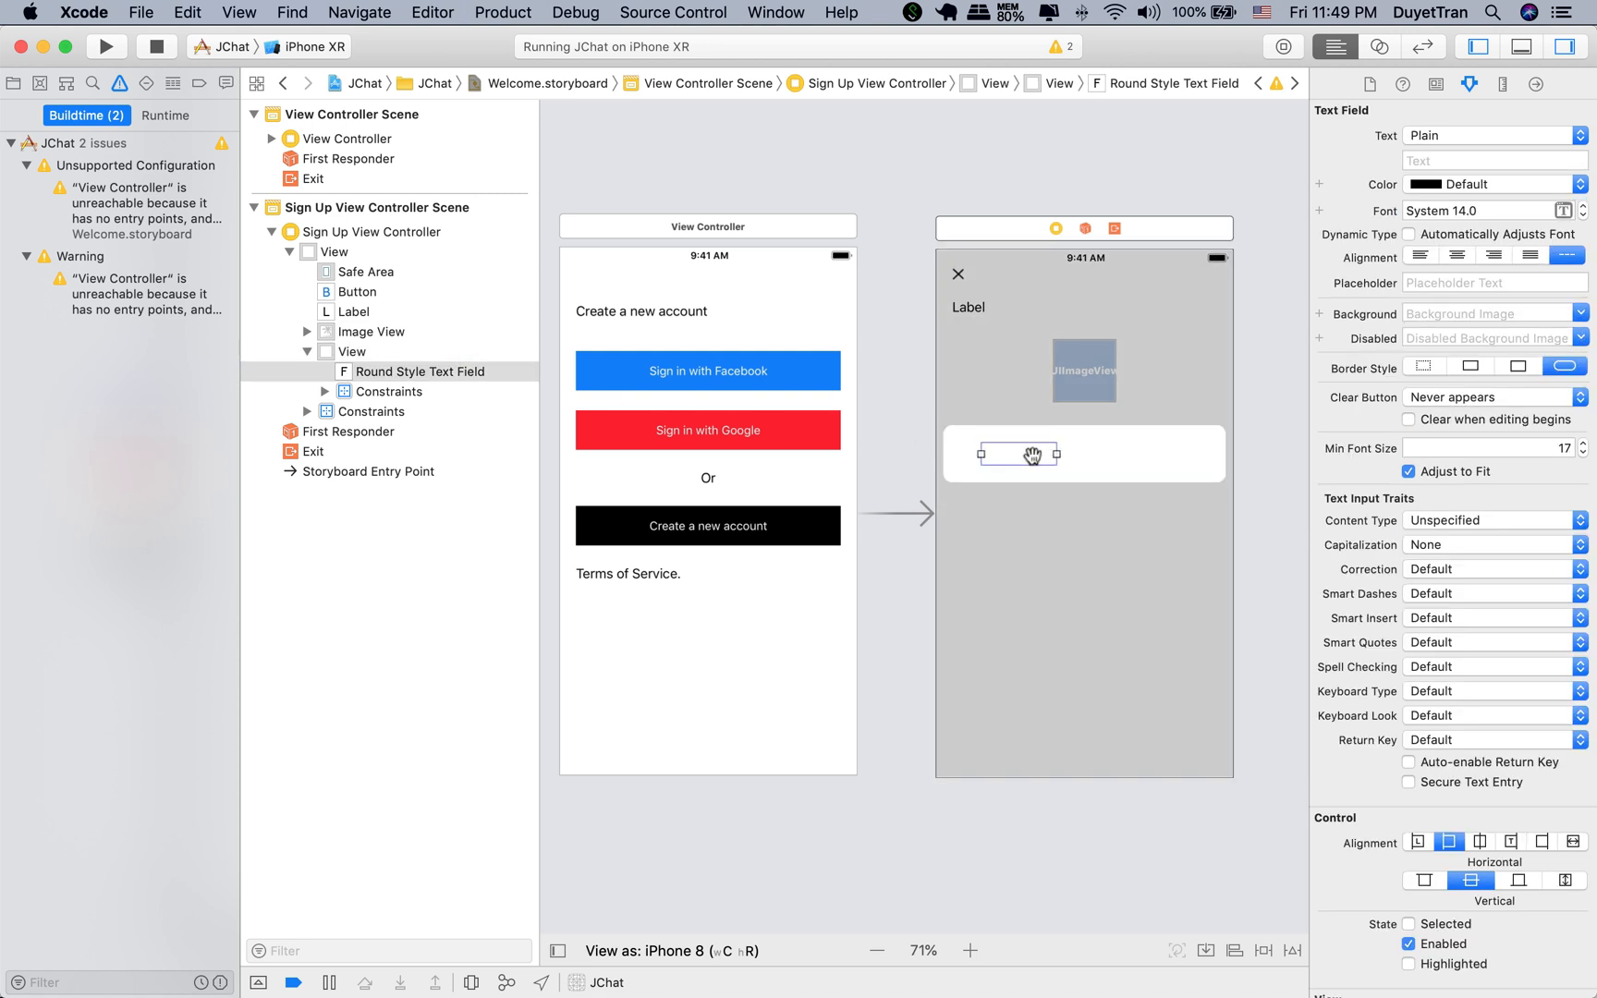
{"action": "left_click", "coordinate": [1263, 951]}
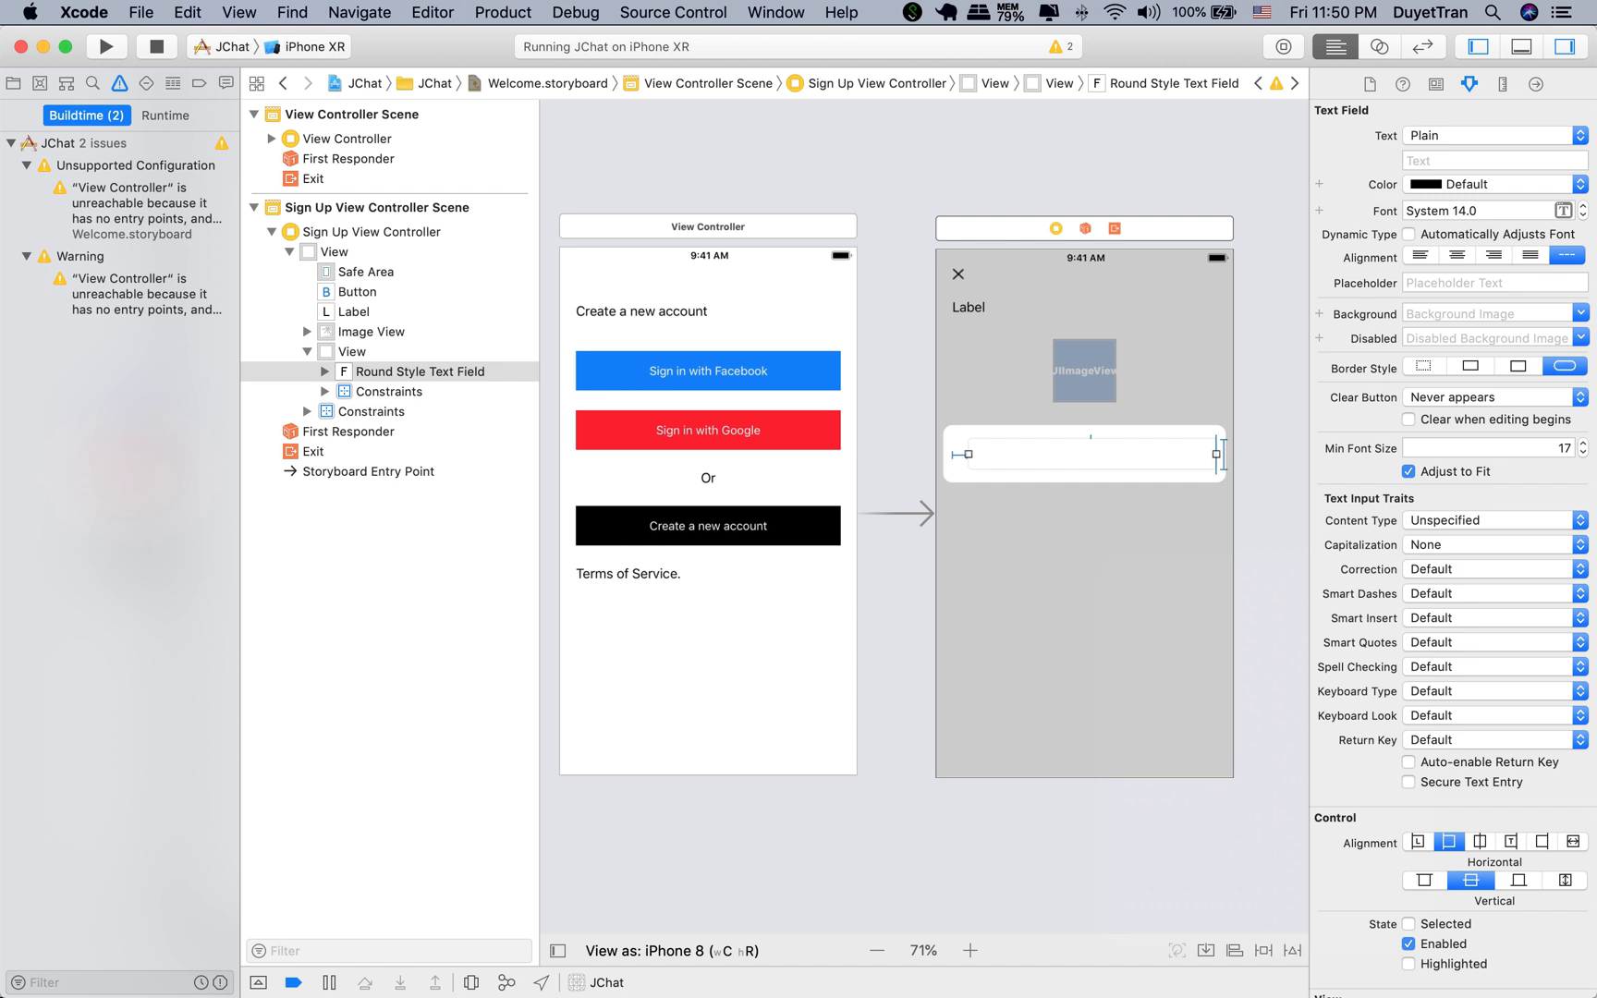
Step: Duplicate the field container twice, pinning each below the previous with 20-point side margins
{"action": "left_click", "coordinate": [1078, 498]}
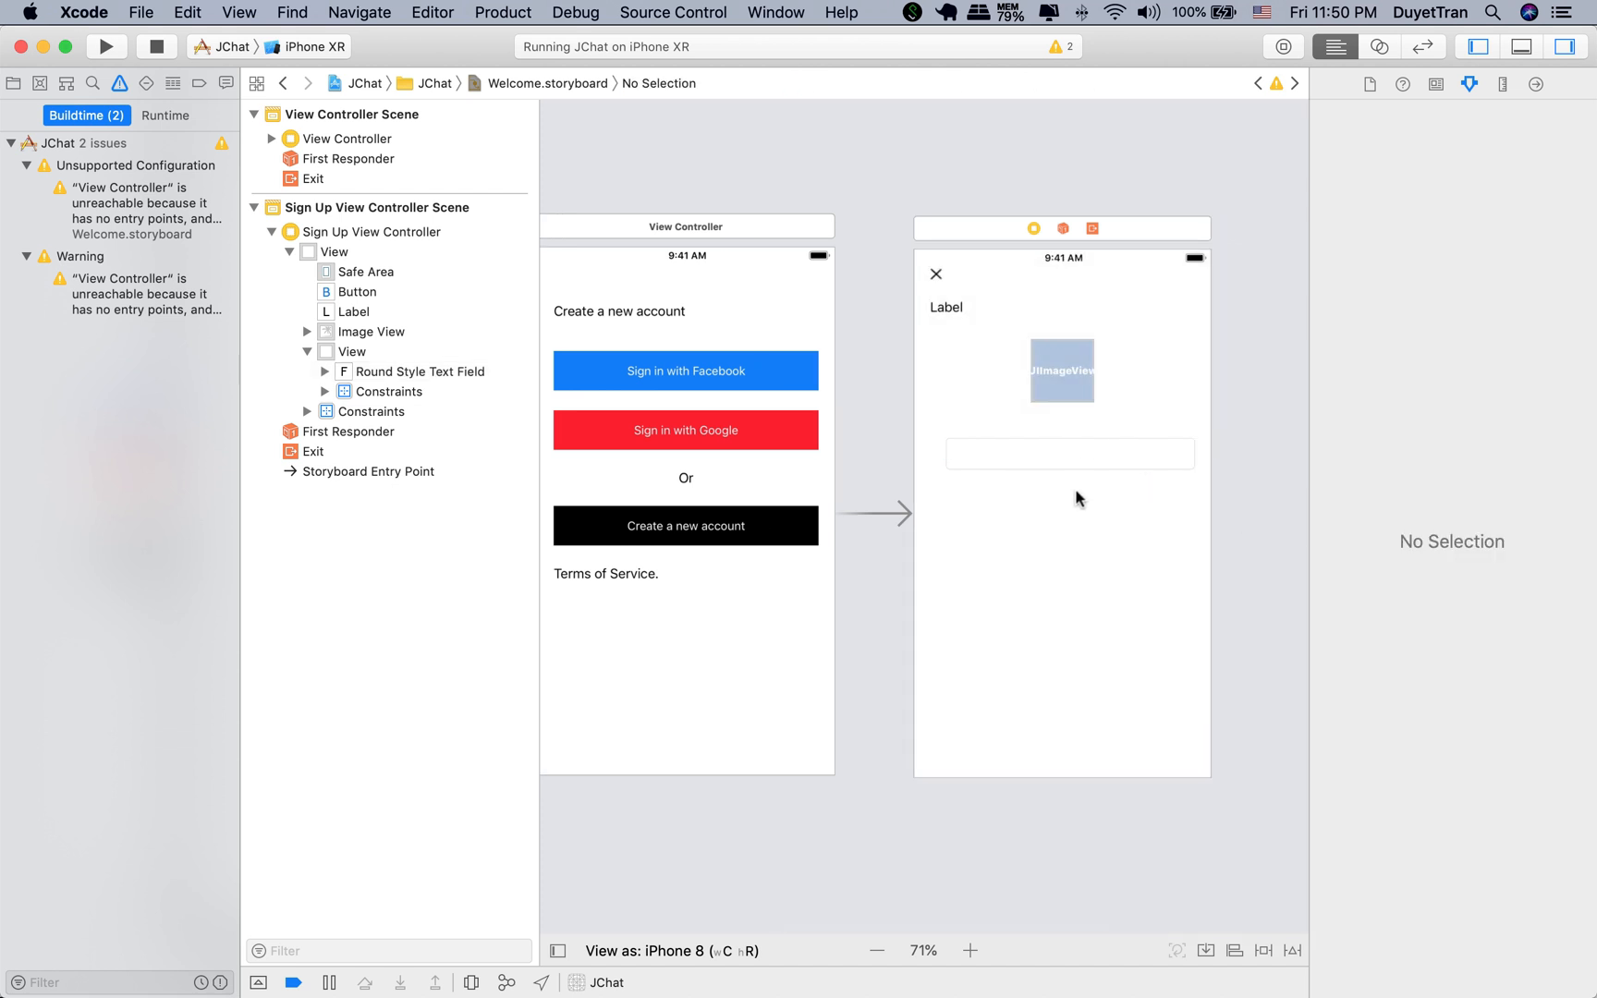
{"action": "left_click", "coordinate": [351, 352]}
{"action": "type", "text": "20"}
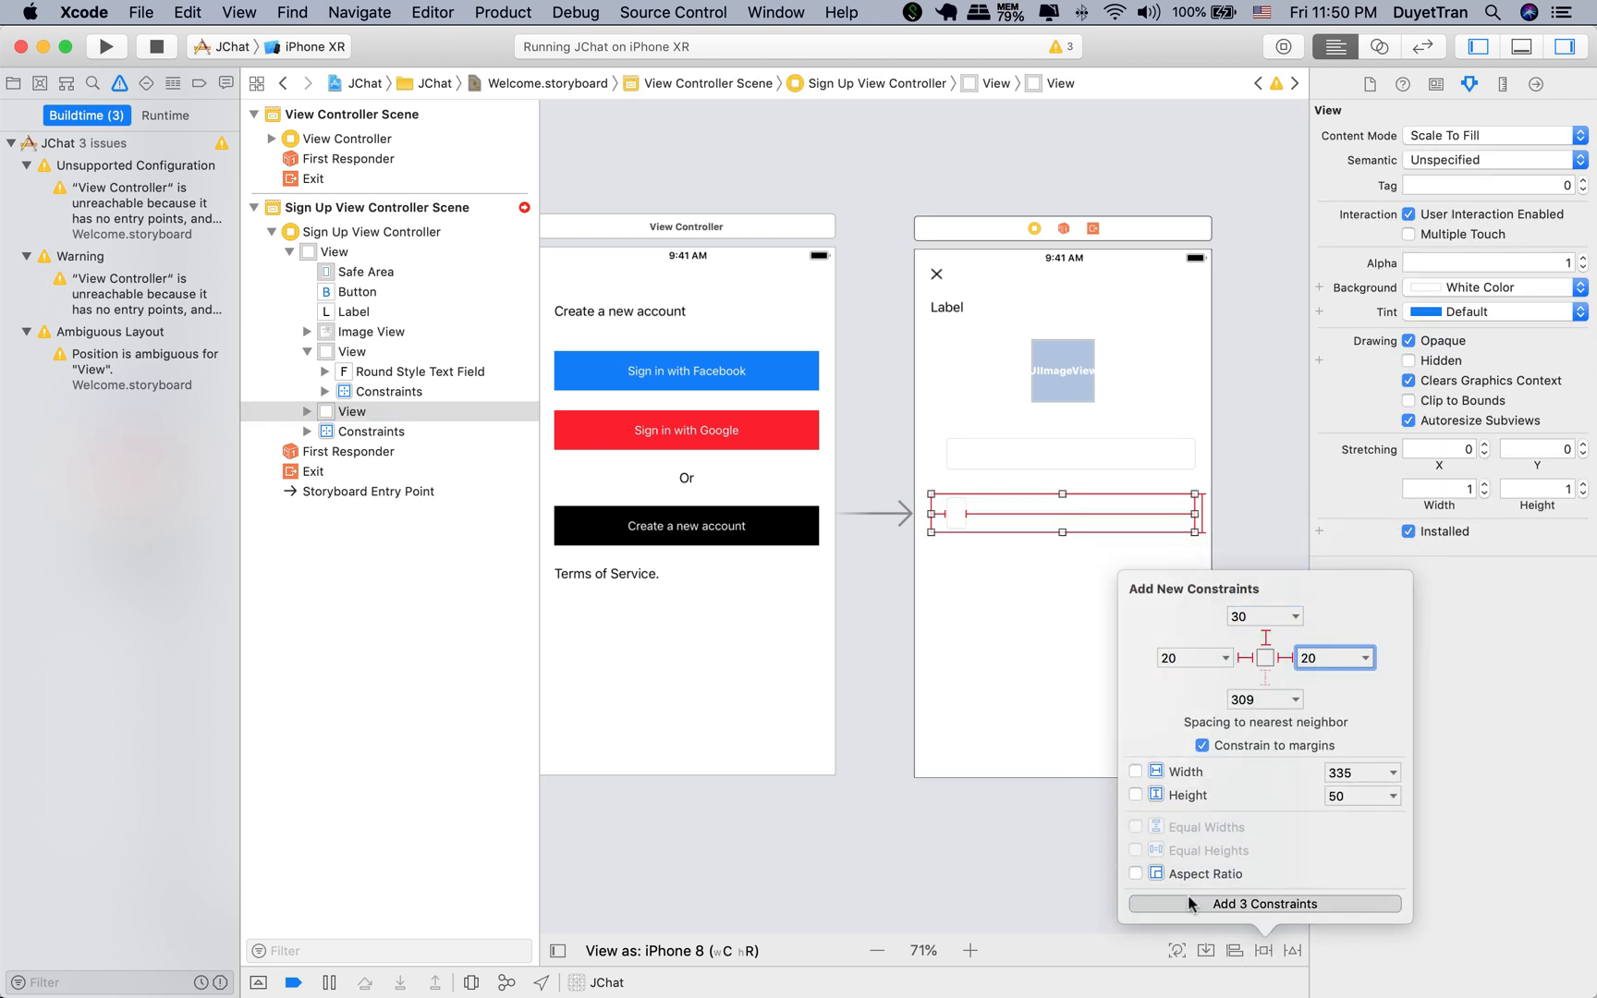
{"action": "left_click", "coordinate": [1265, 903]}
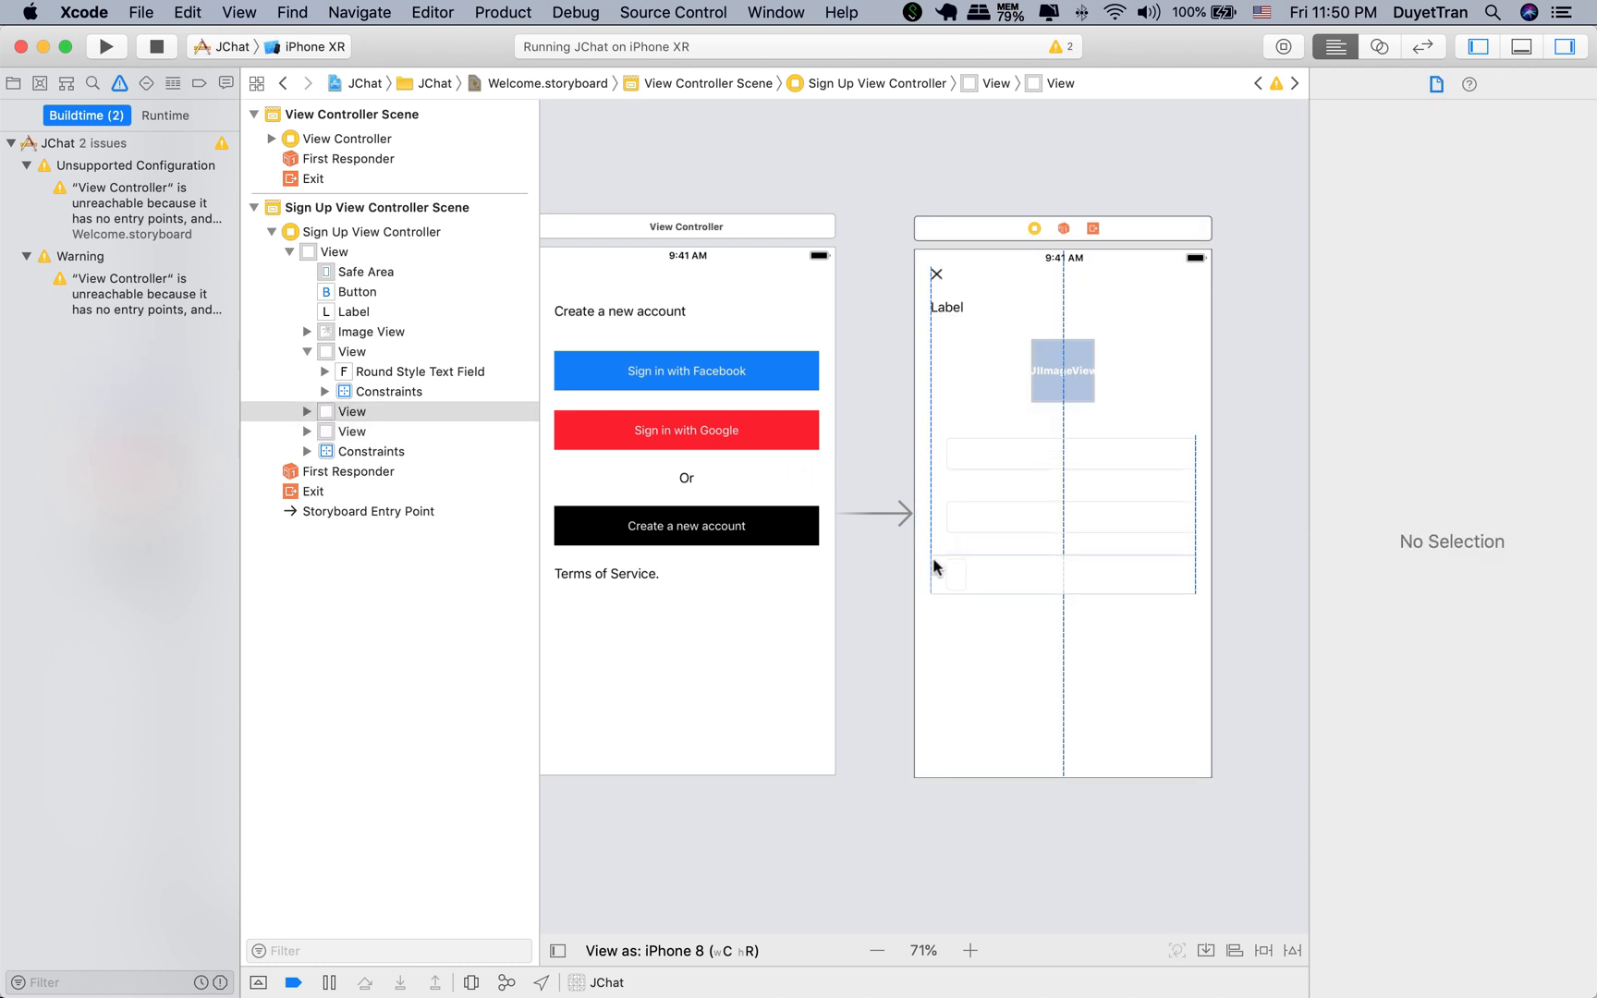
{"action": "left_click", "coordinate": [1264, 950]}
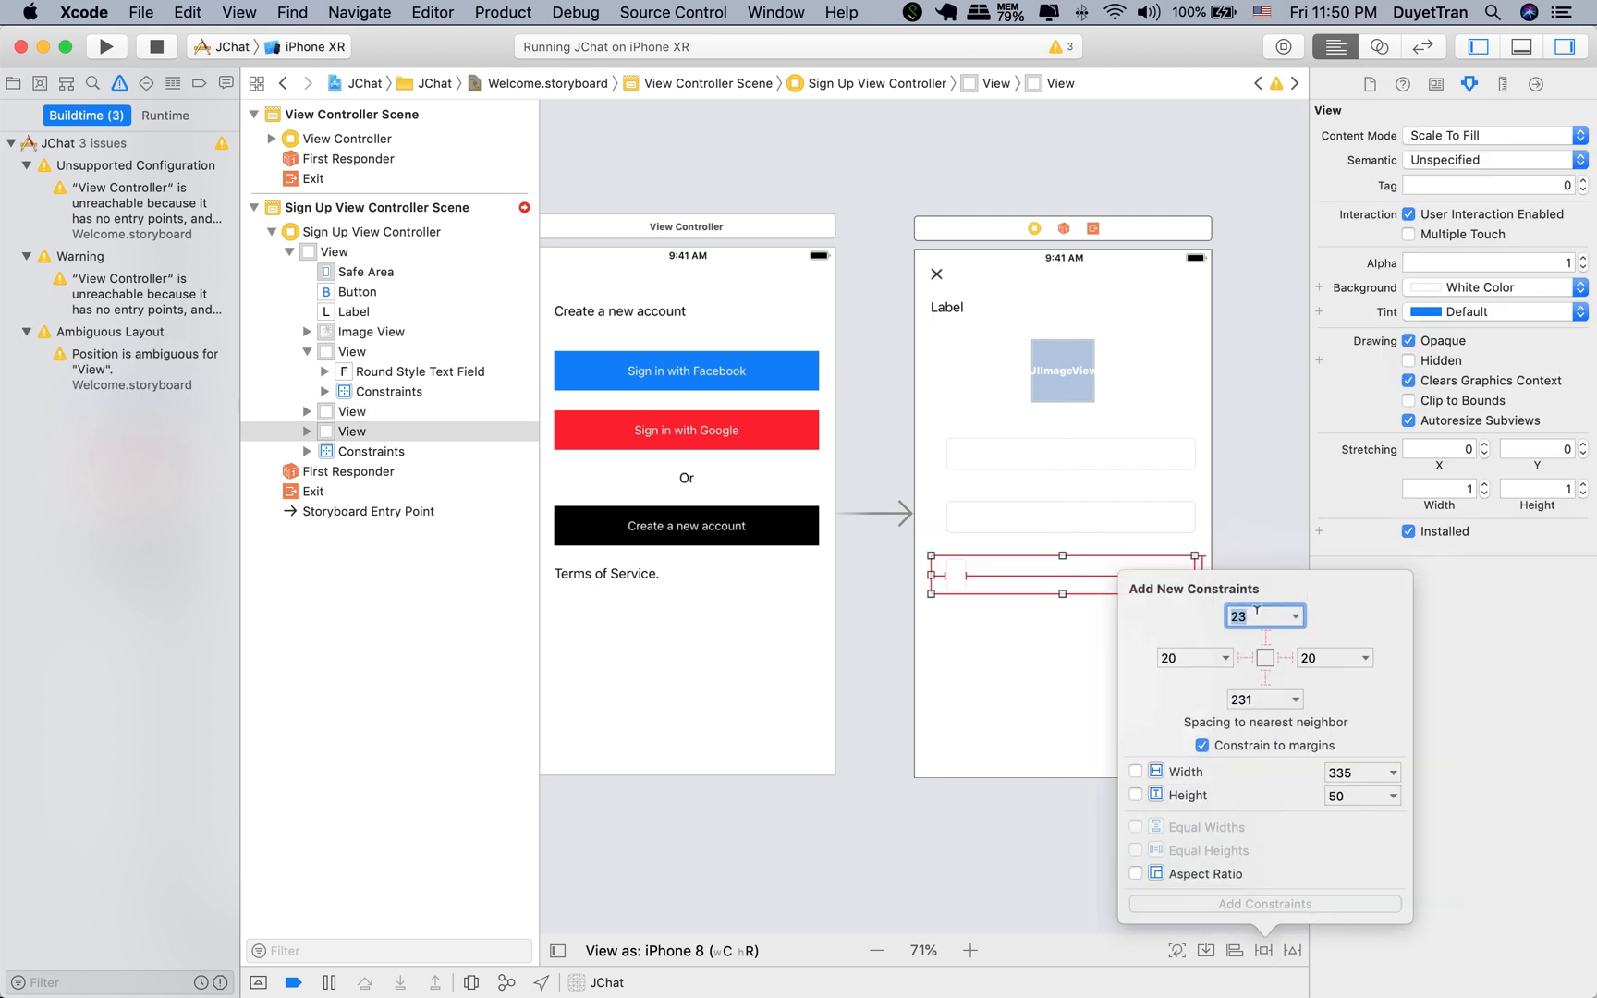
{"action": "left_click", "coordinate": [1266, 903]}
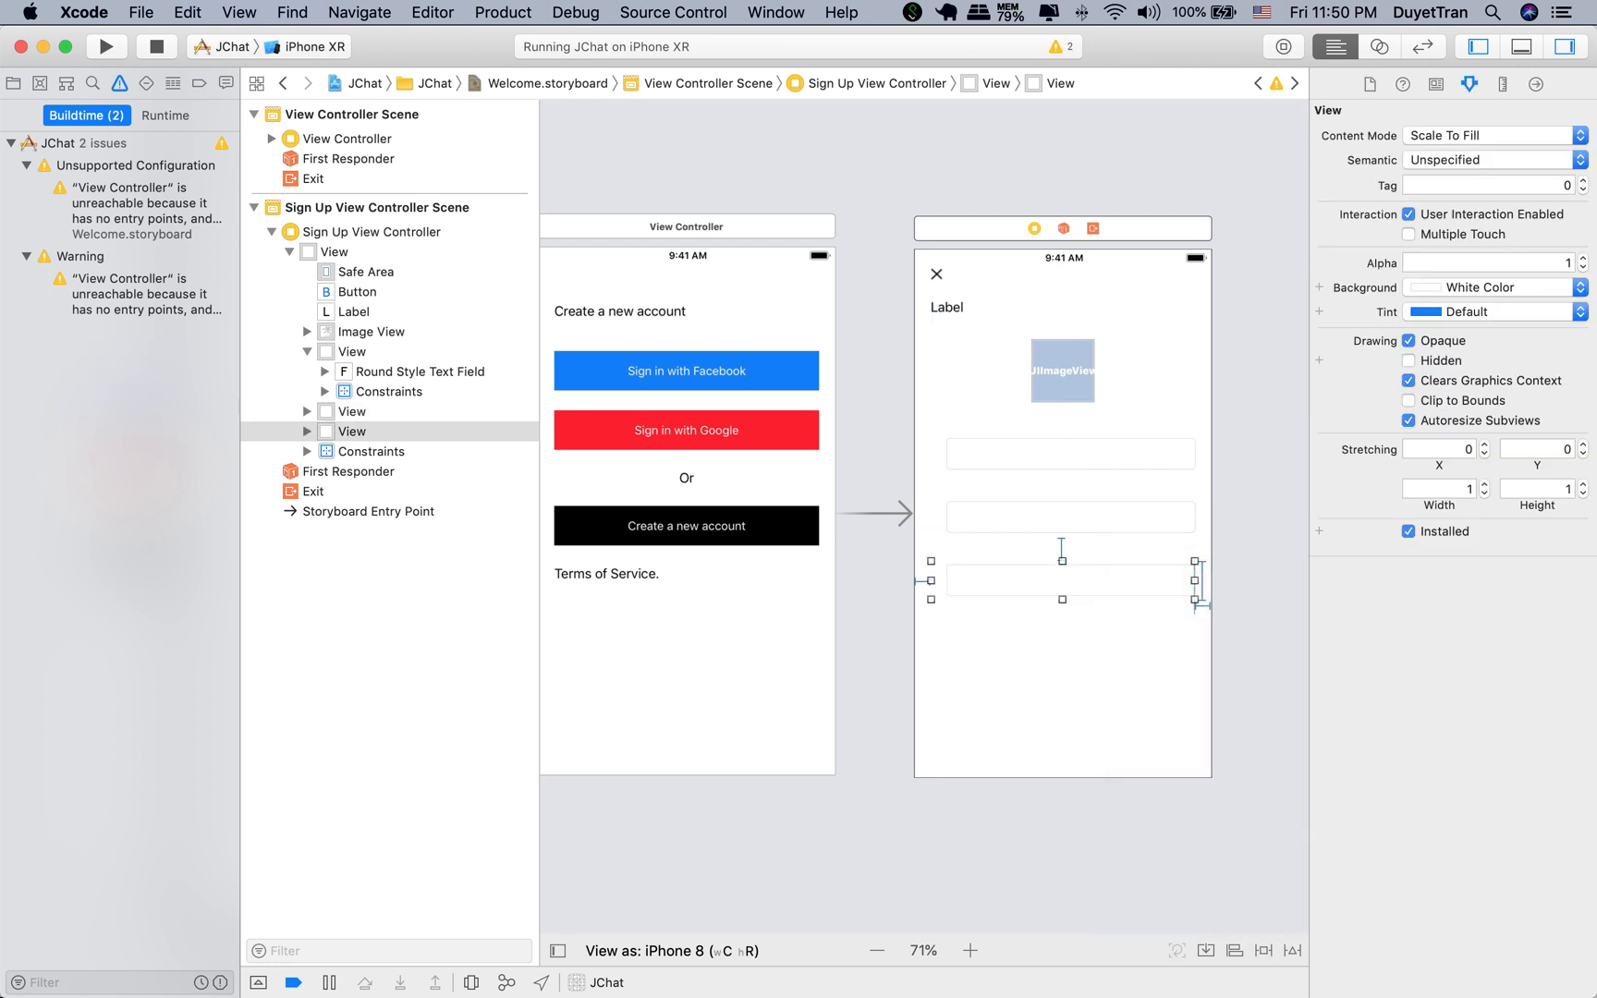
Step: Add a 'Sign Up' button below the fields with top 40, sides 20 and fixed height
{"action": "left_click", "coordinate": [712, 713]}
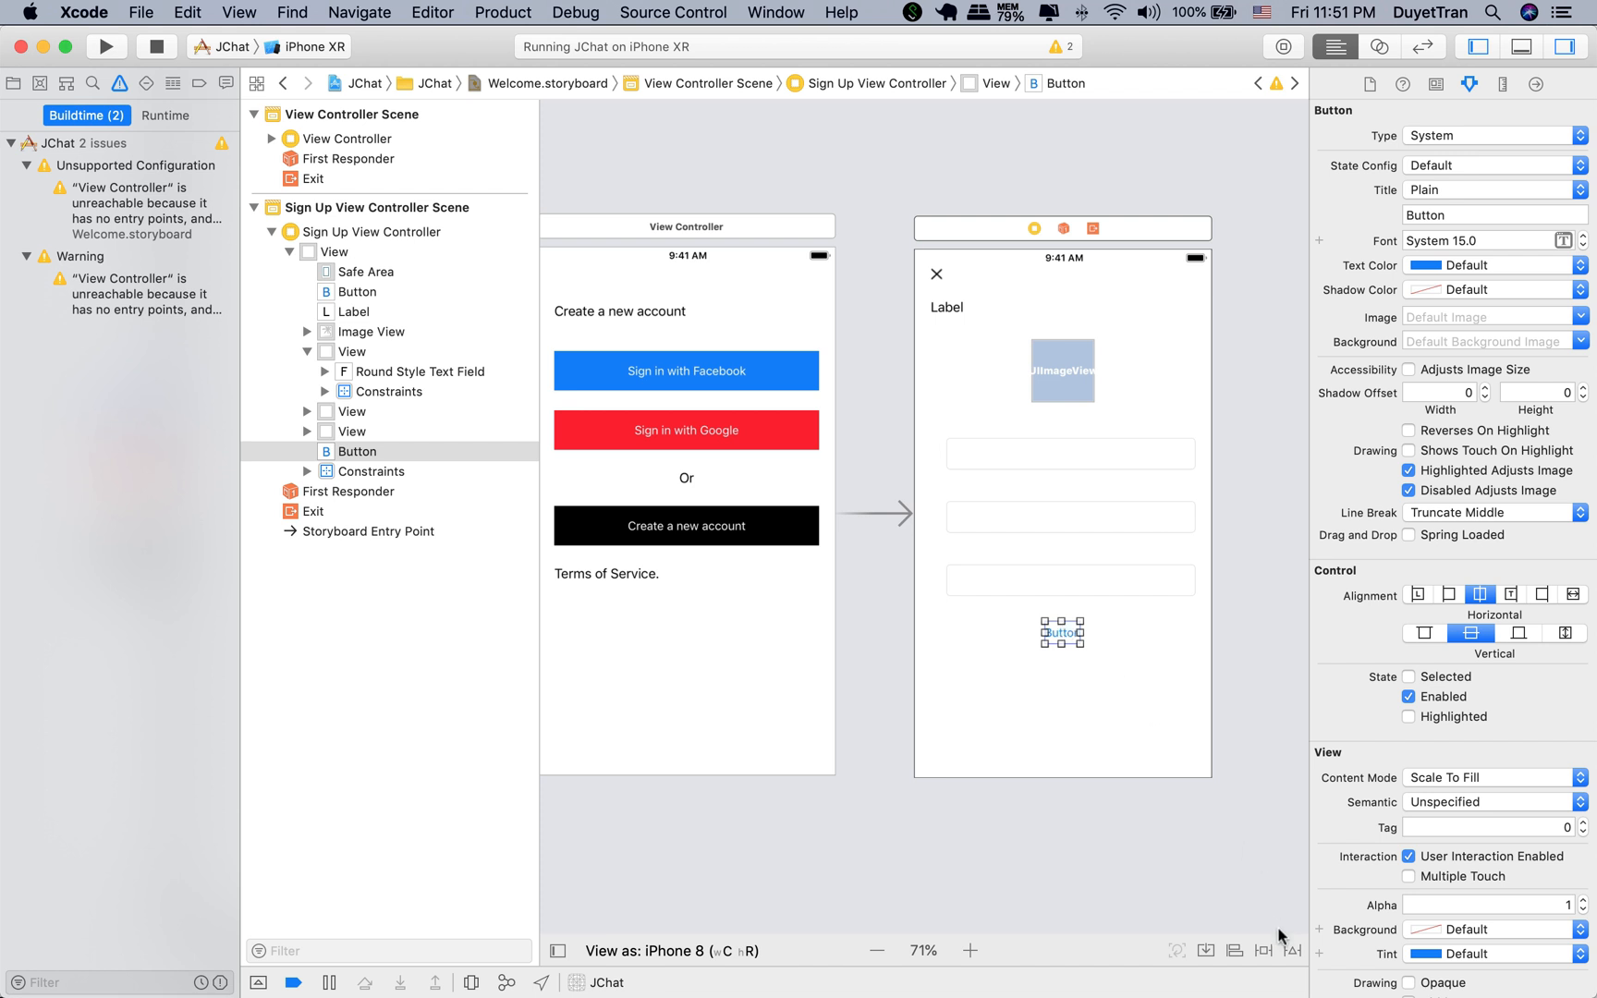
{"action": "left_click", "coordinate": [1262, 949]}
{"action": "type", "text": "20"}
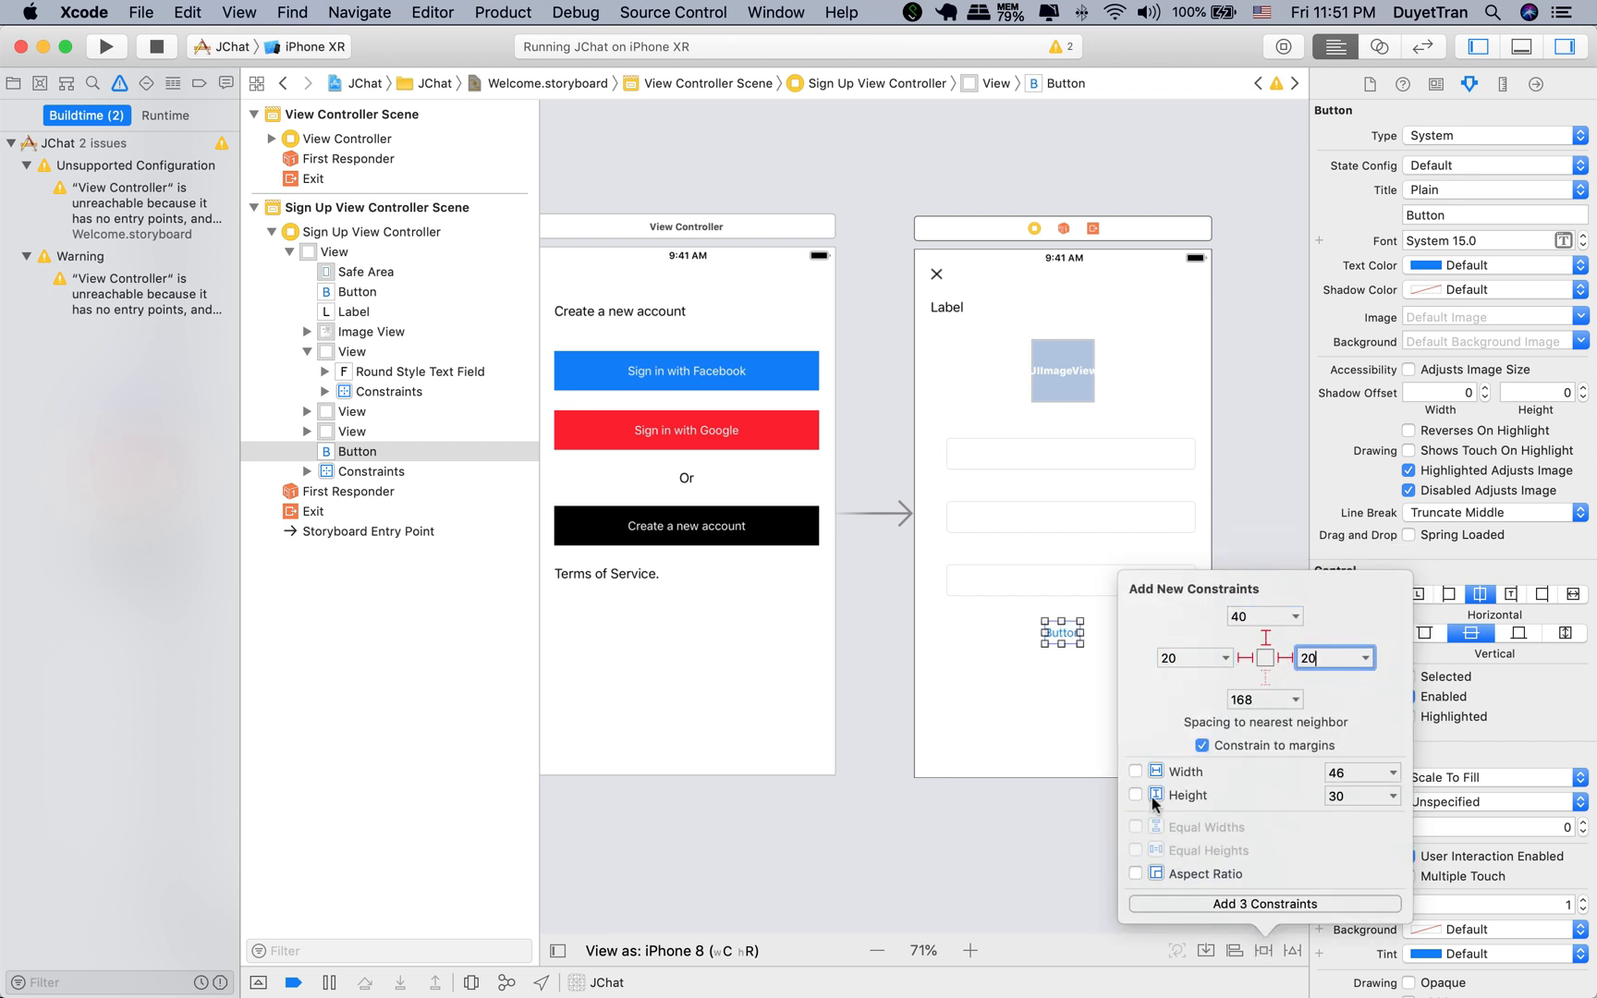
{"action": "left_click", "coordinate": [1136, 795]}
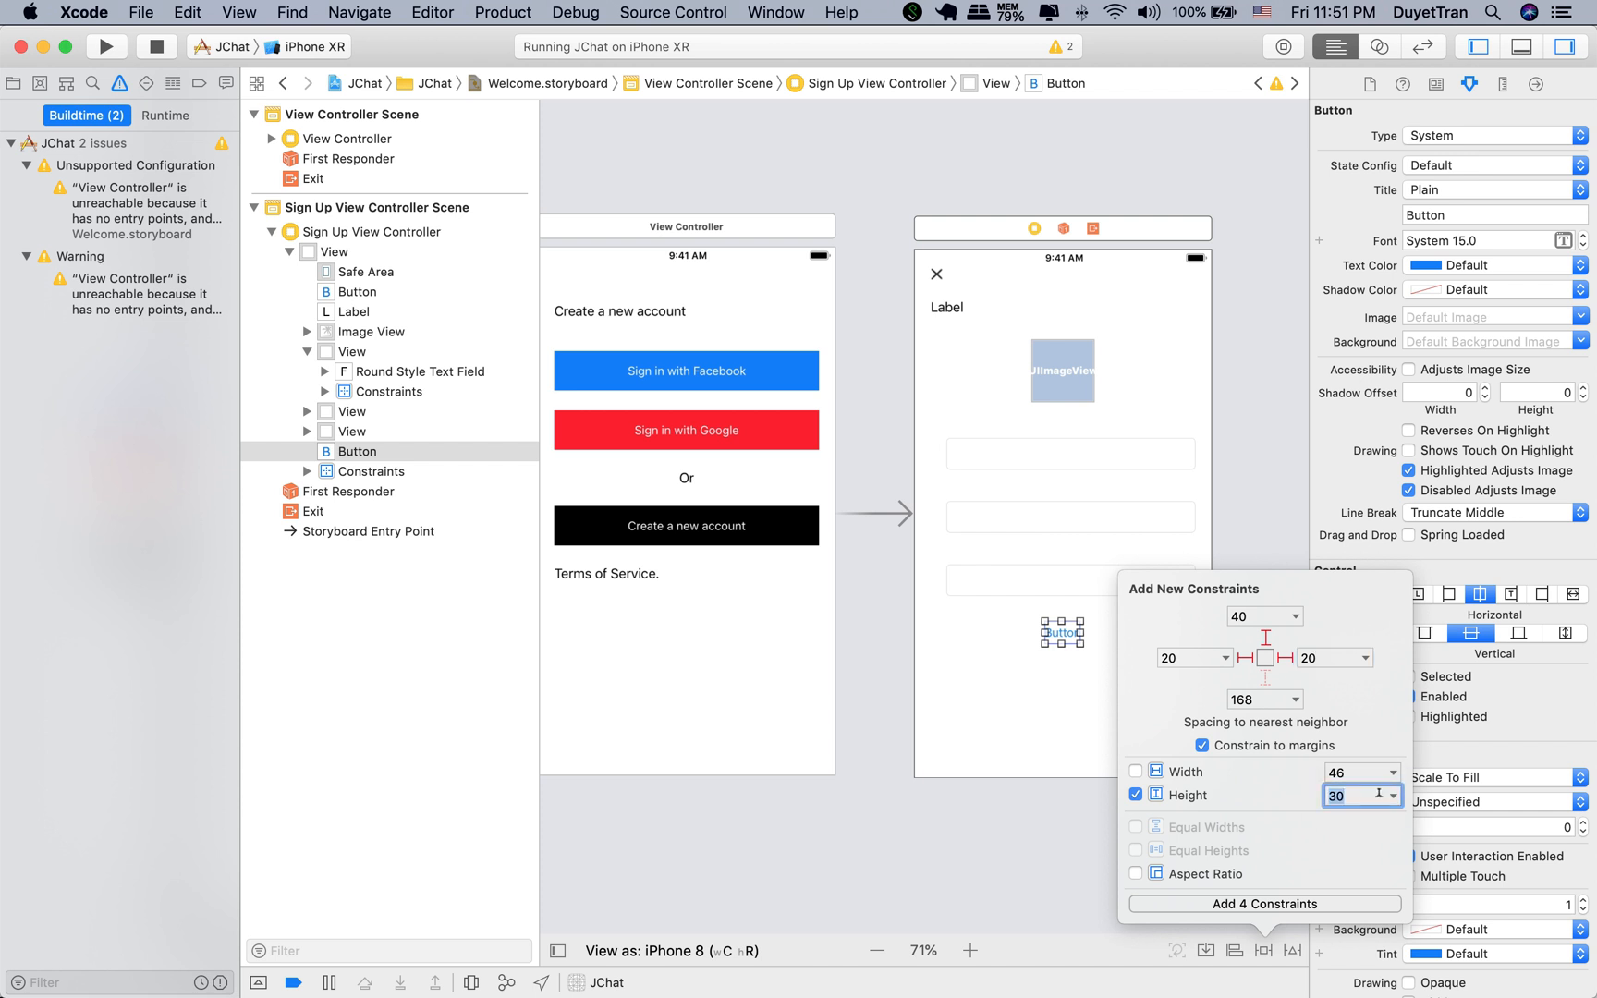
{"action": "left_click", "coordinate": [1262, 904]}
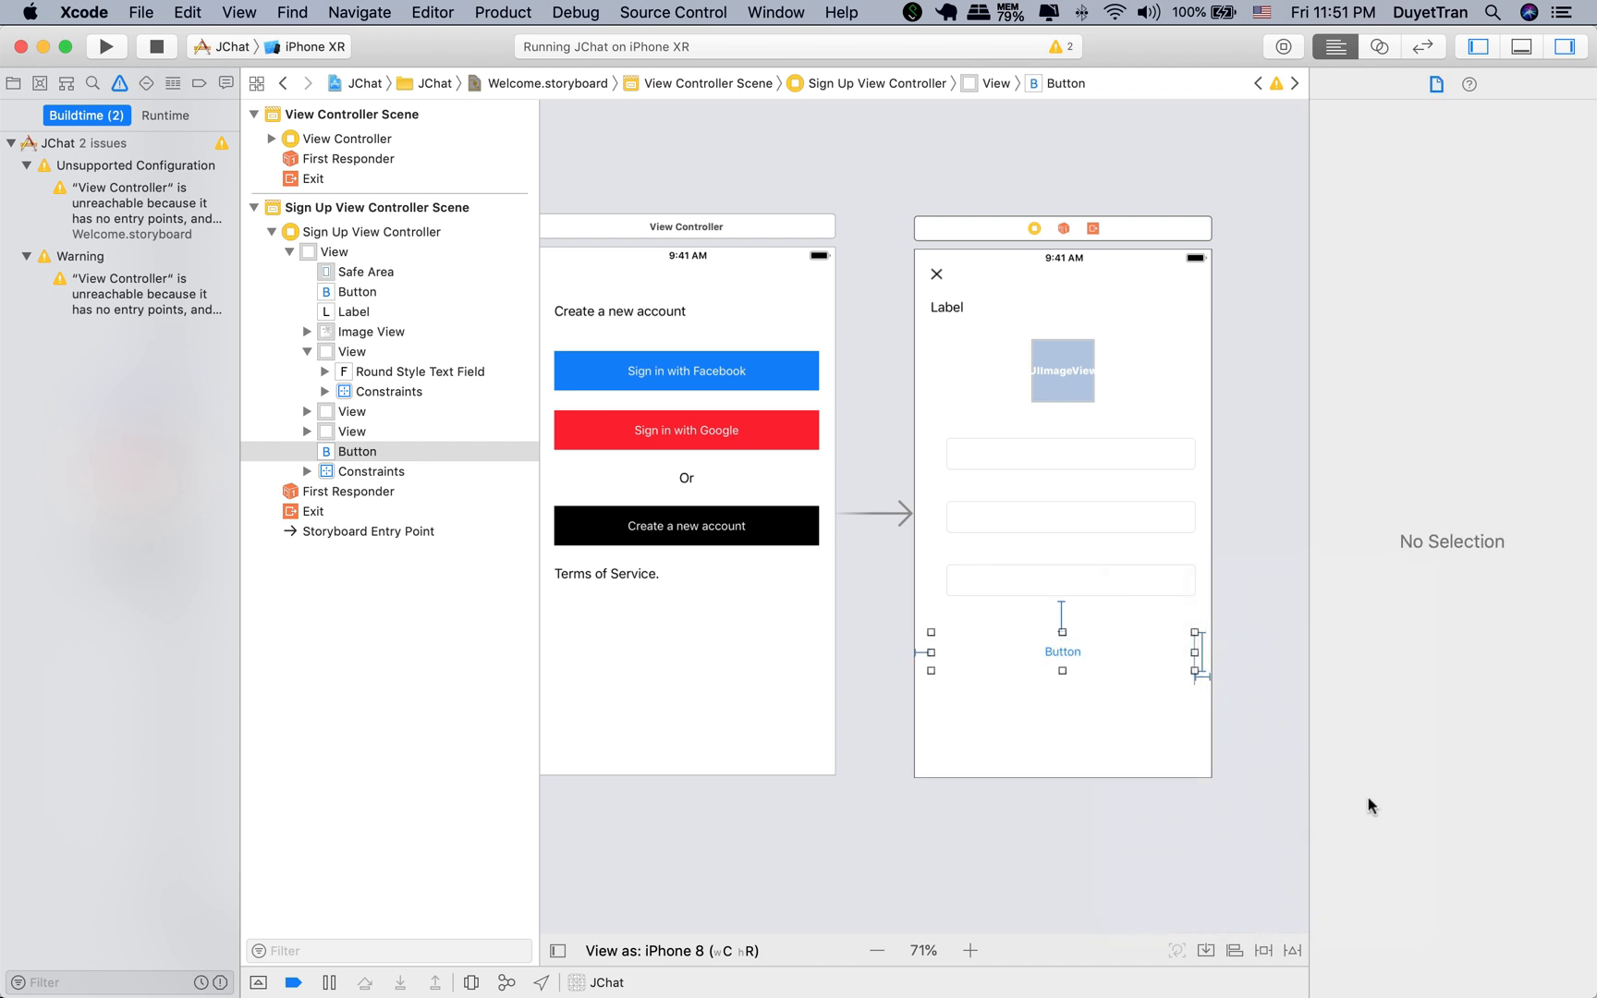
{"action": "left_click", "coordinate": [1061, 651]}
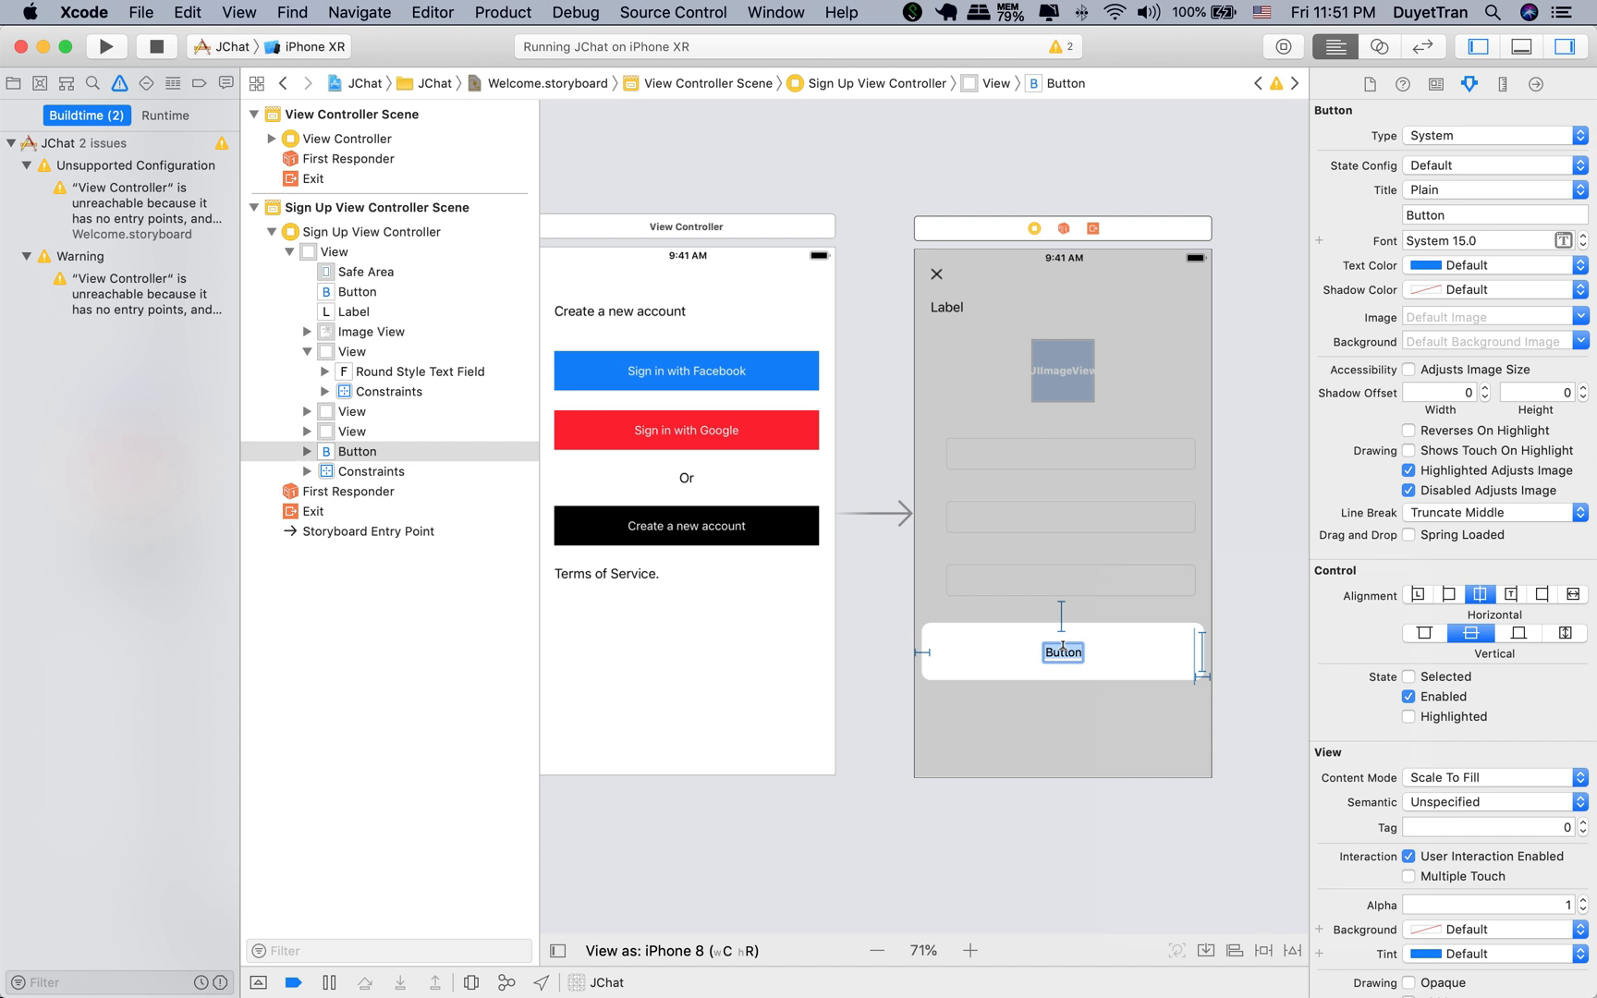
{"action": "type", "text": "Sign Up"}
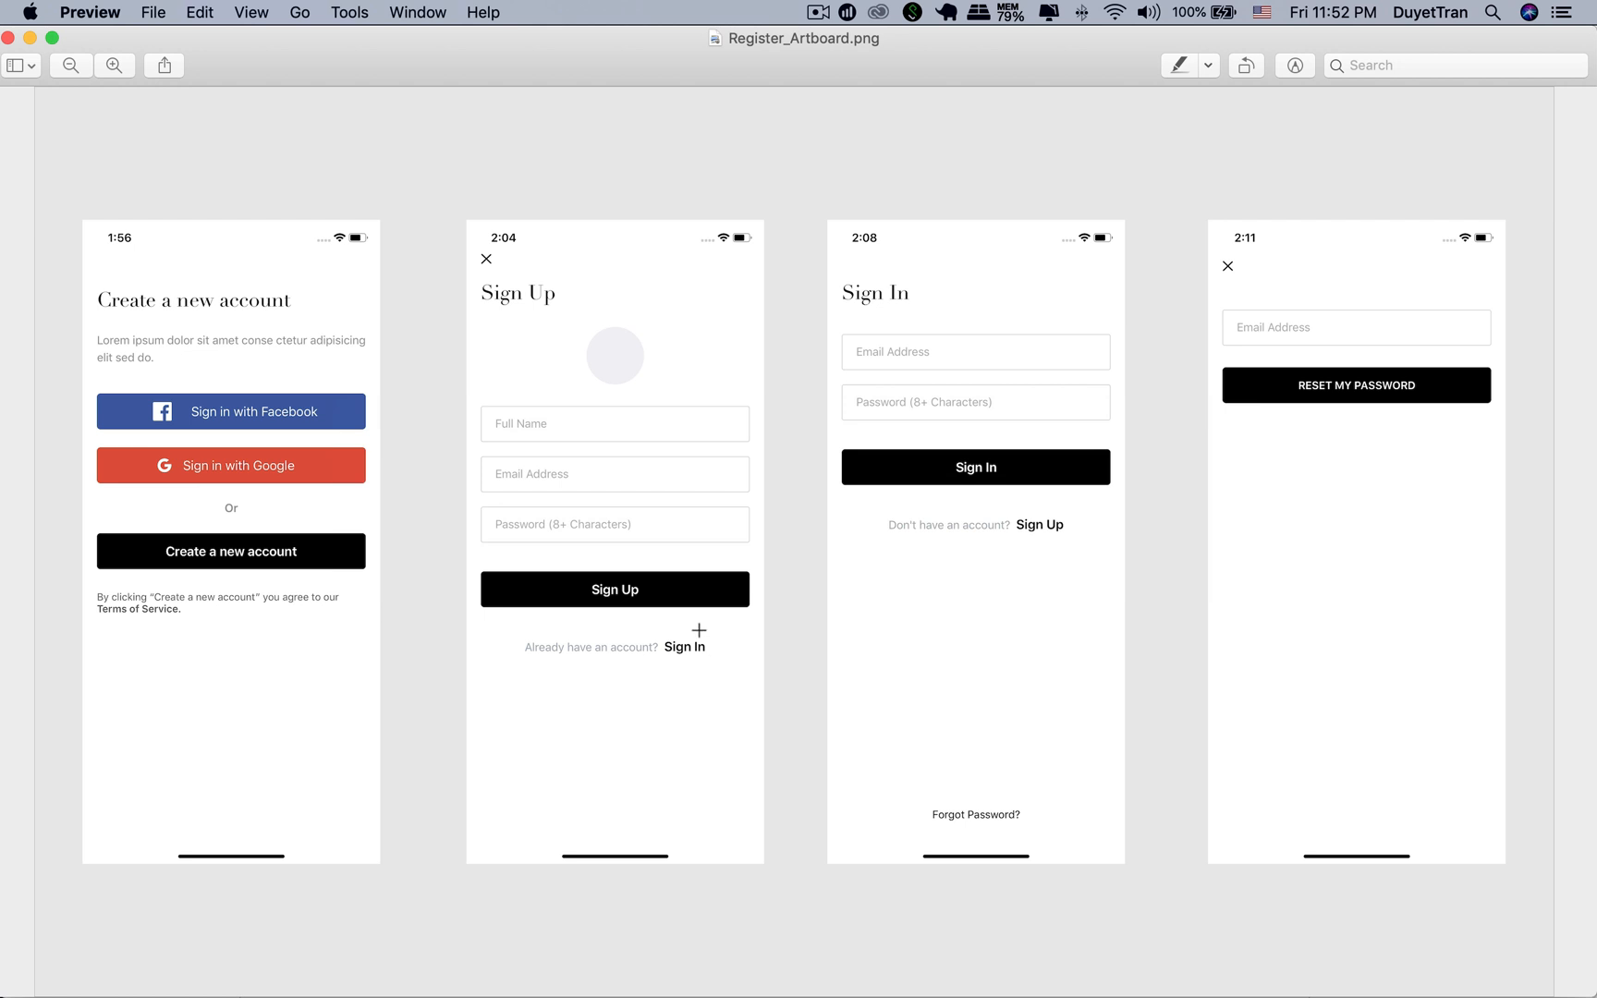
{"action": "mouse_move", "coordinate": [666, 628]}
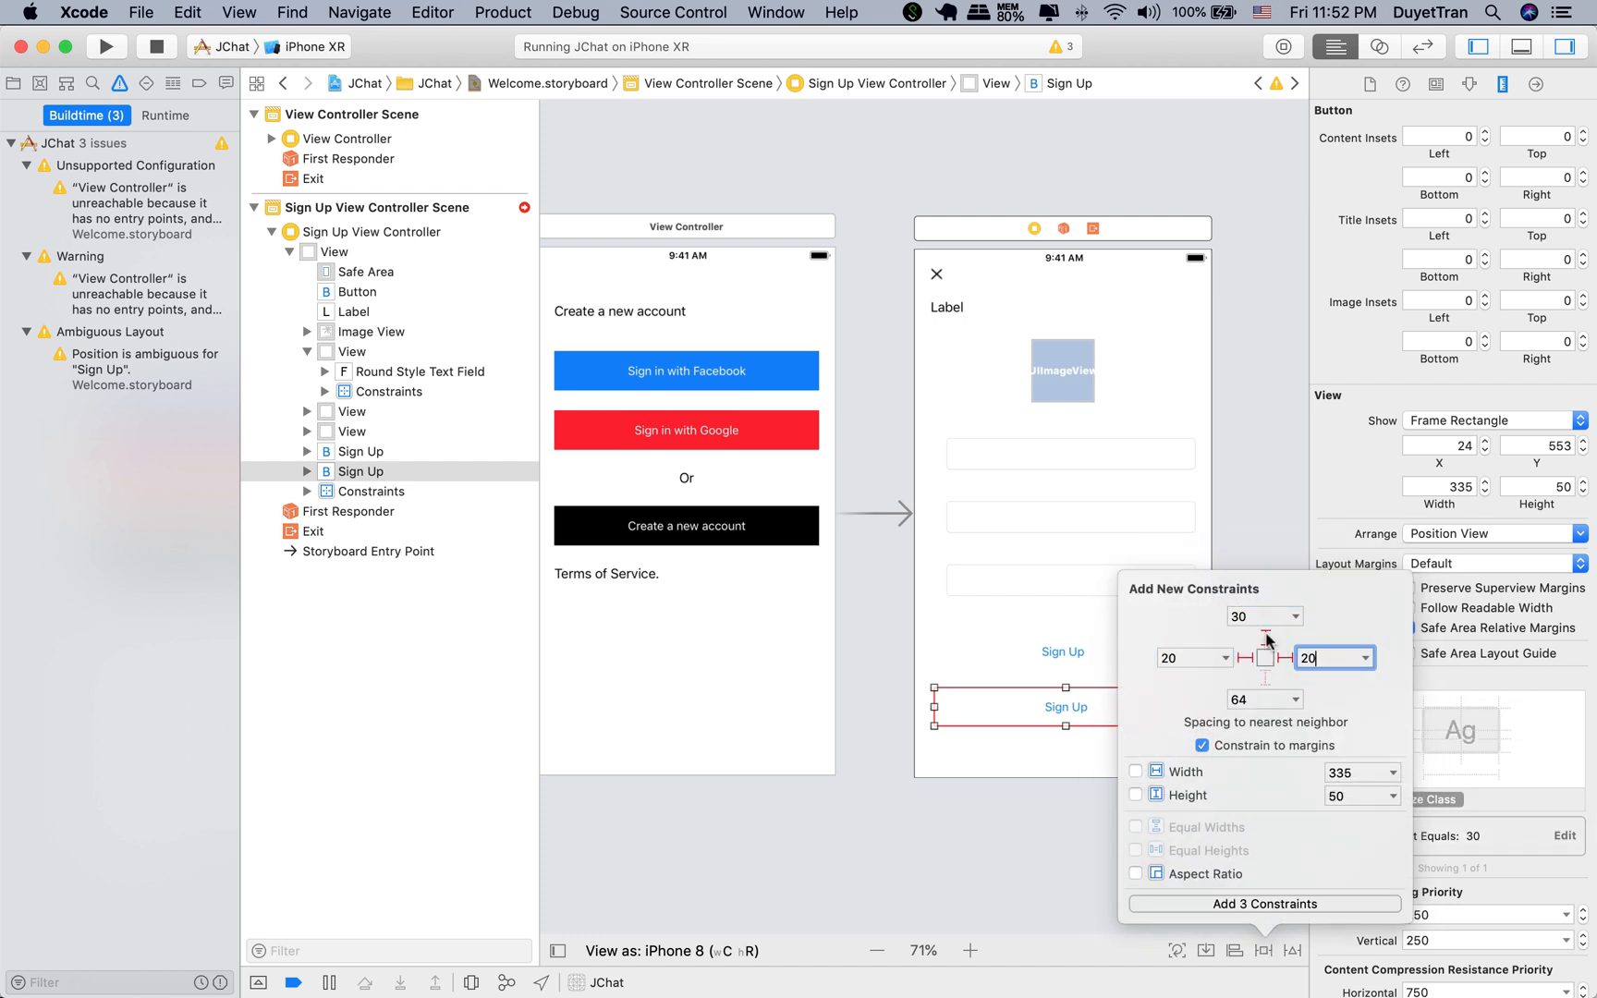
Step: Pin the second button 30 points below Sign Up with 20-point margins and run the app
{"action": "left_click", "coordinate": [1261, 904]}
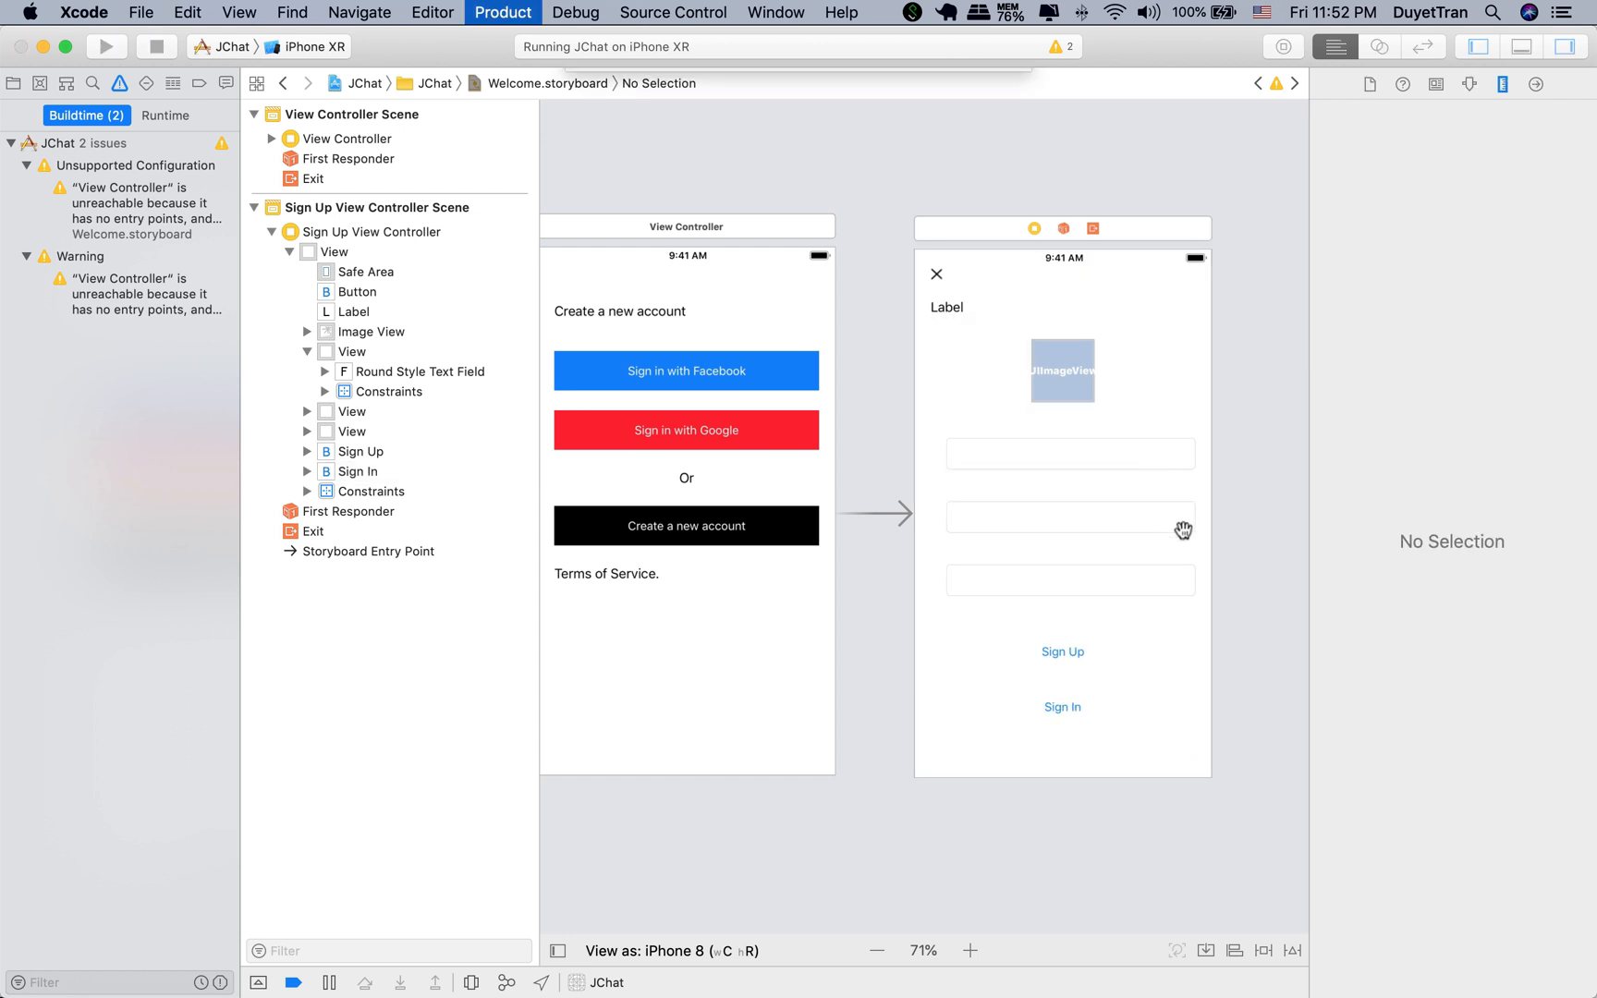
{"action": "left_click", "coordinate": [106, 47]}
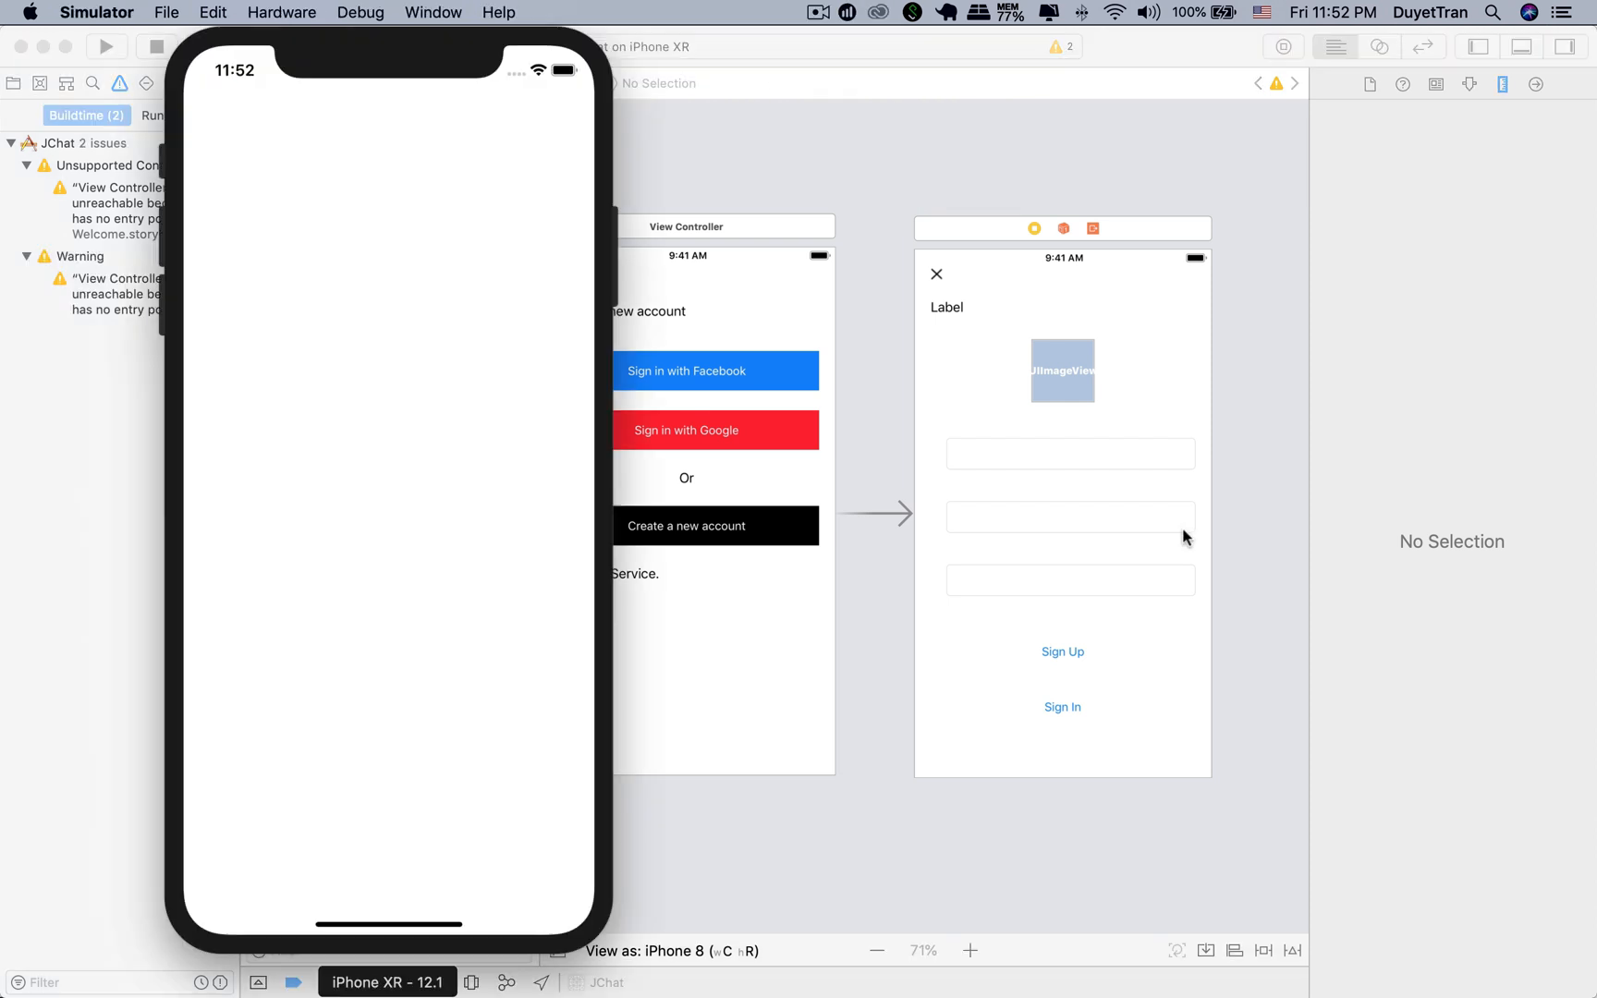